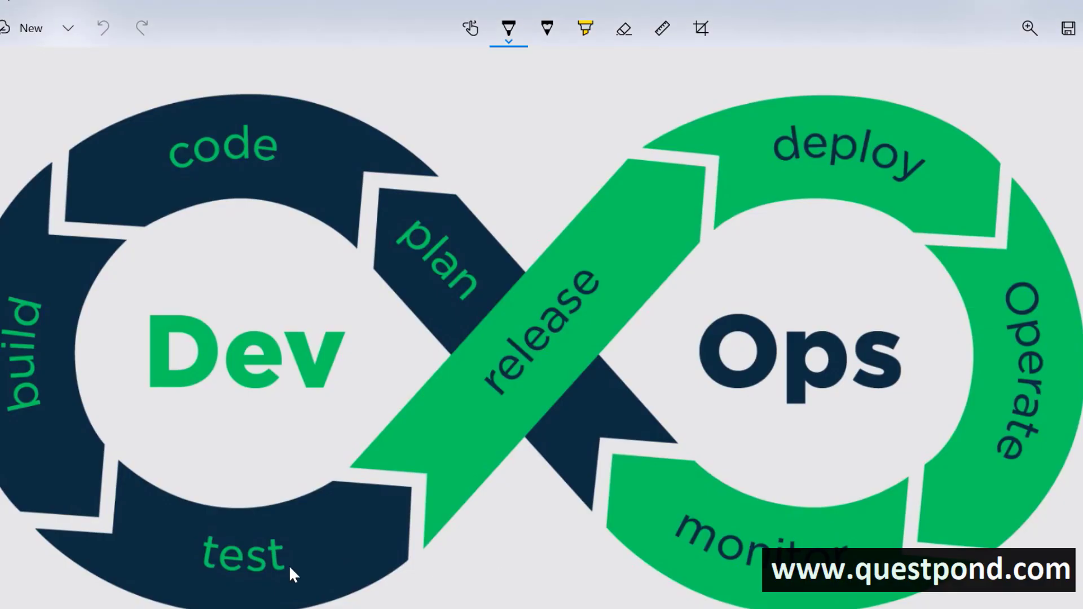
mouse_move(971, 490)
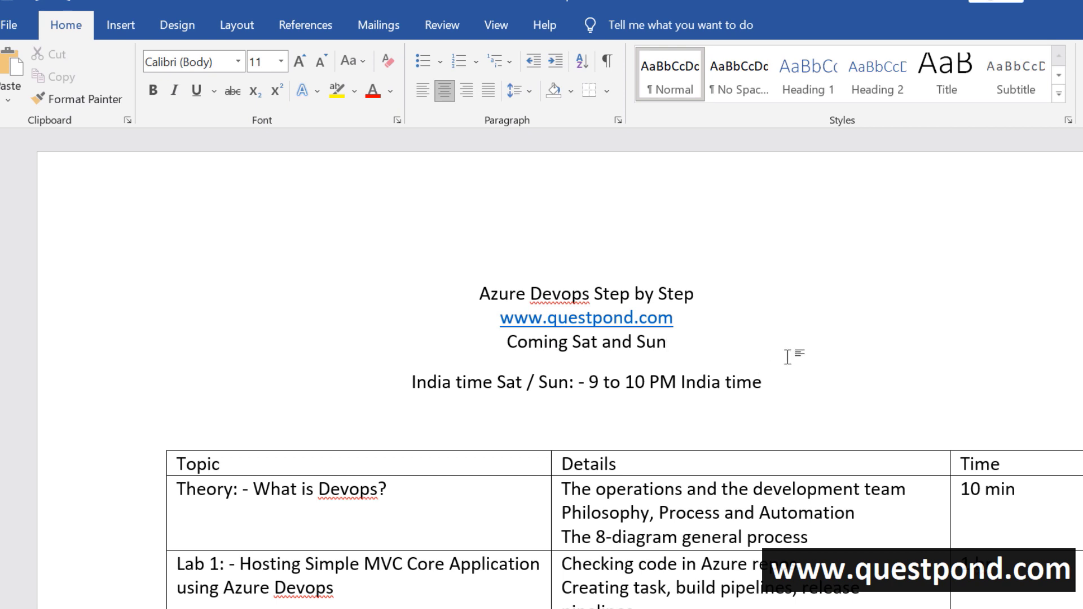
Scroll through the DevOps diagram and pick the ballpoint pen for annotating.
scroll("down", 3)
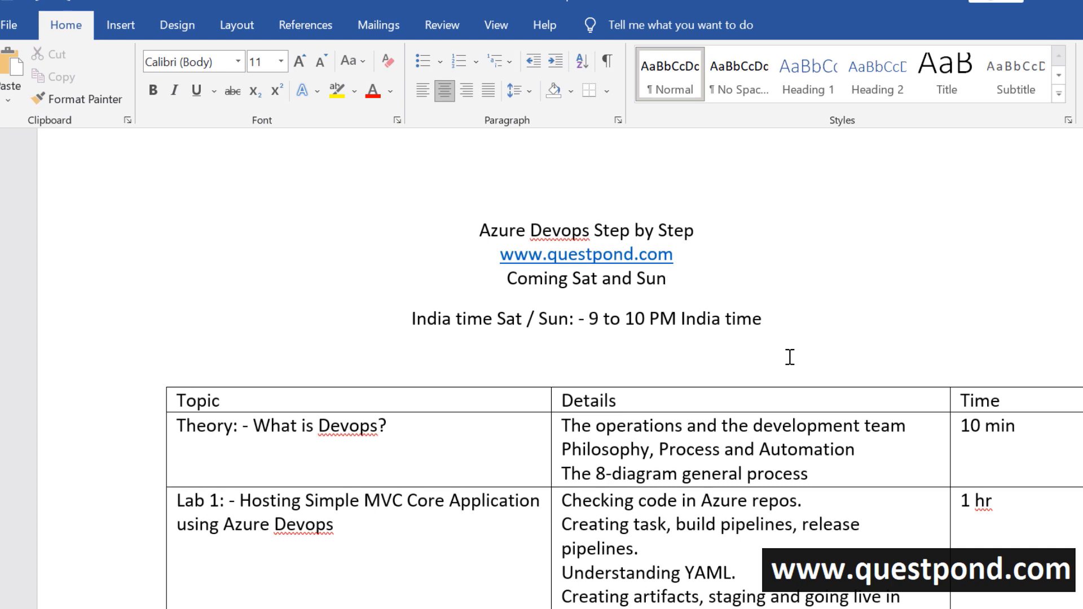
left_click(667, 278)
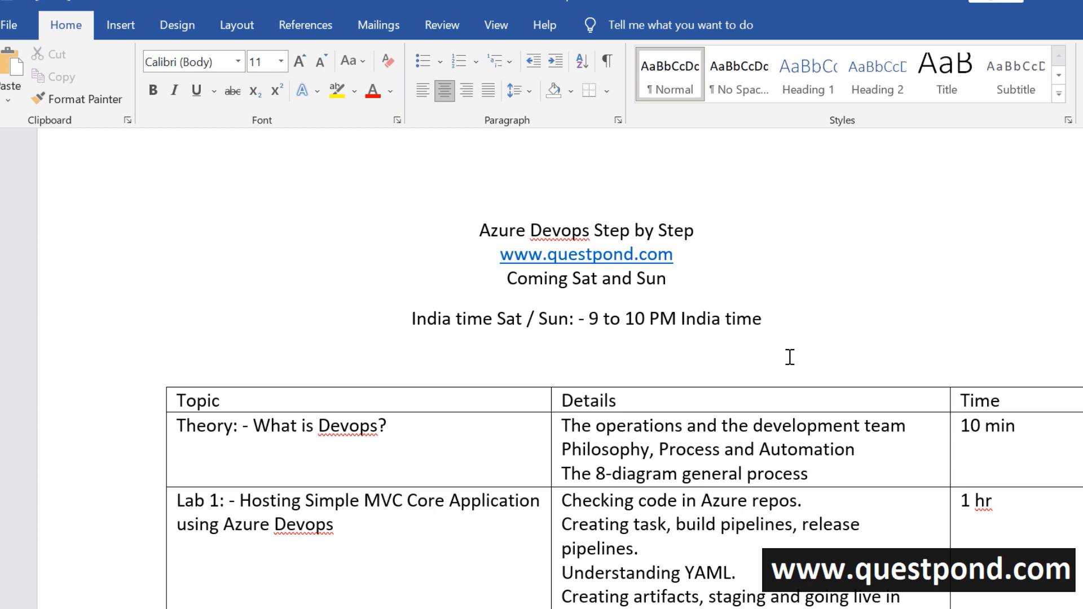
scroll("down", 3)
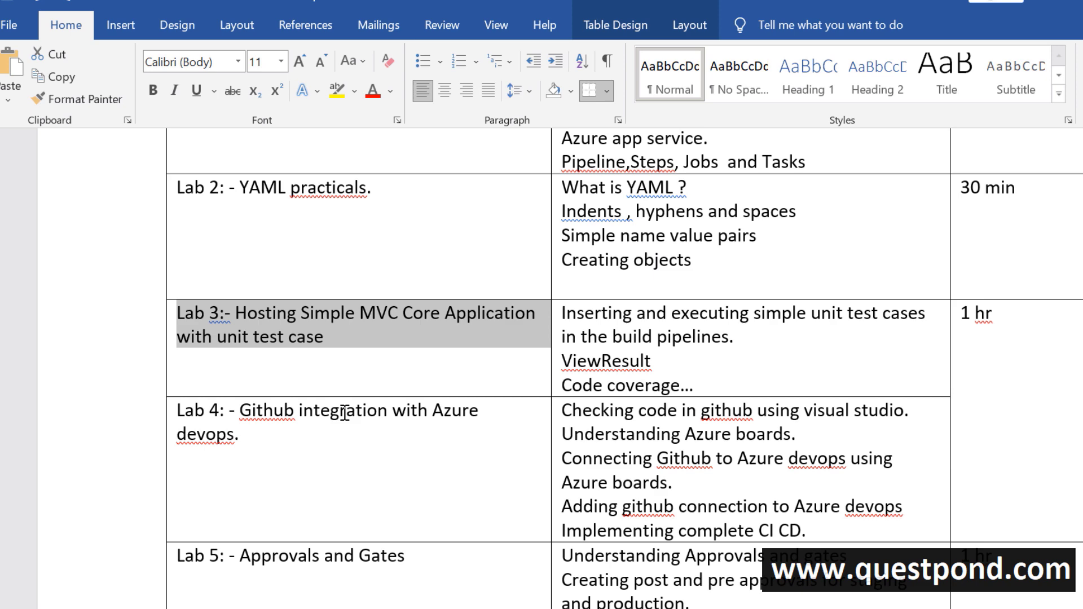
scroll("down", 3)
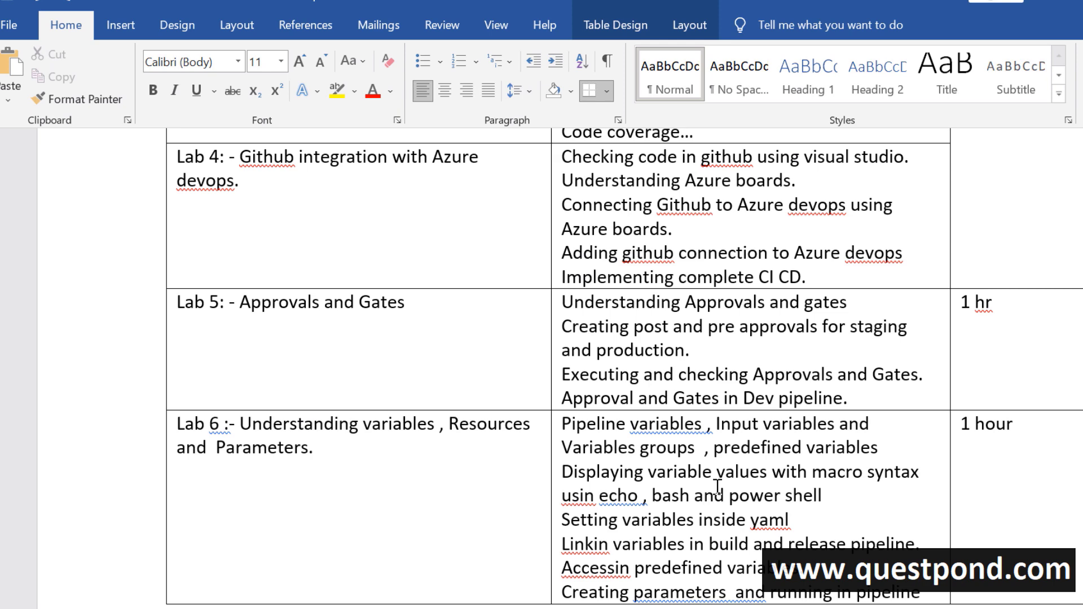
mouse_move(729, 489)
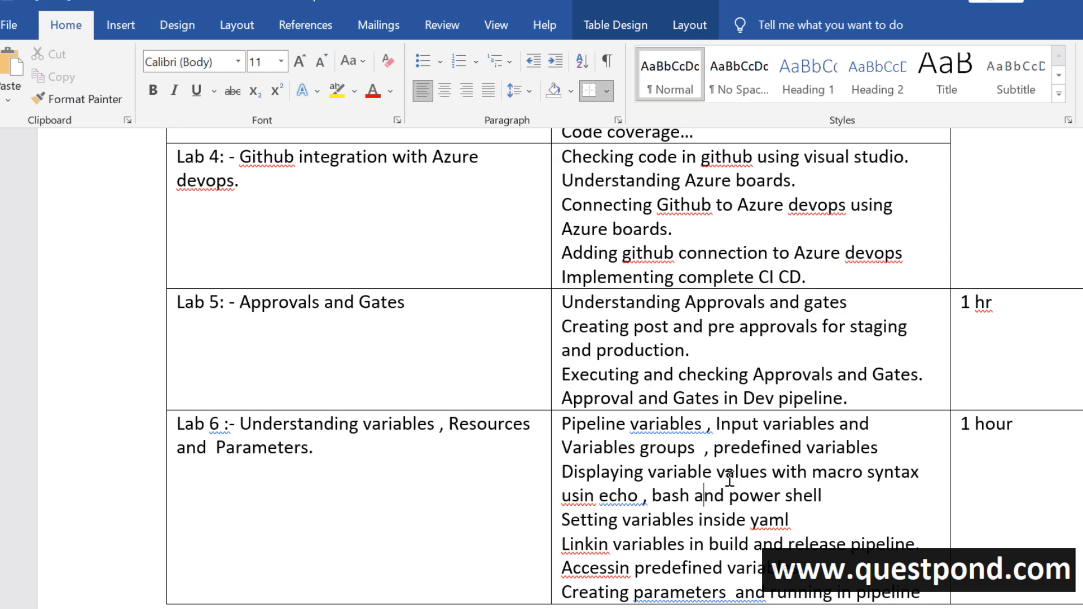
scroll("down", 3)
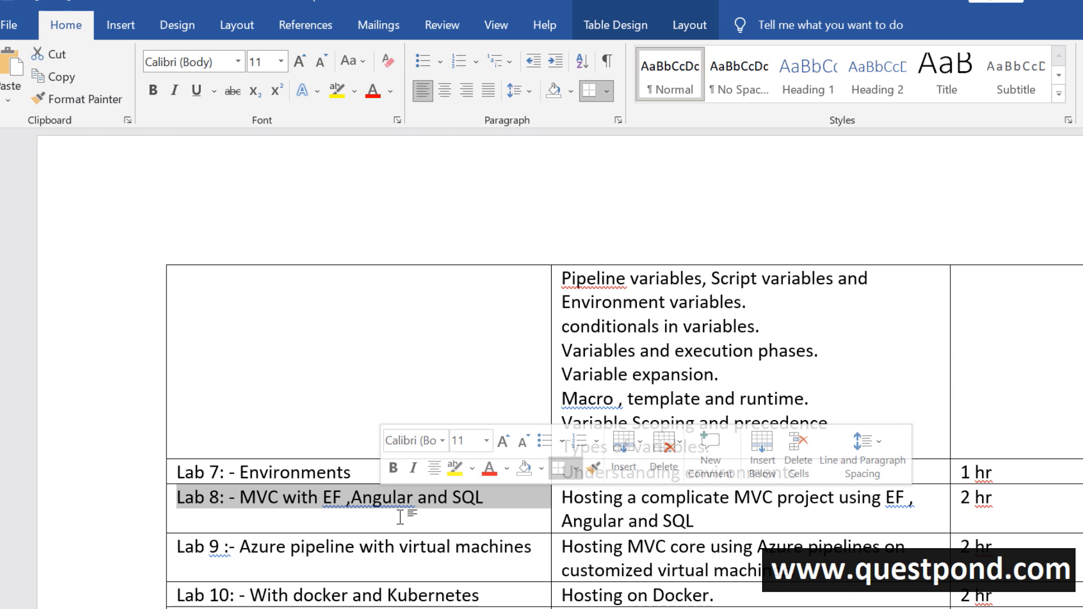
left_click(654, 522)
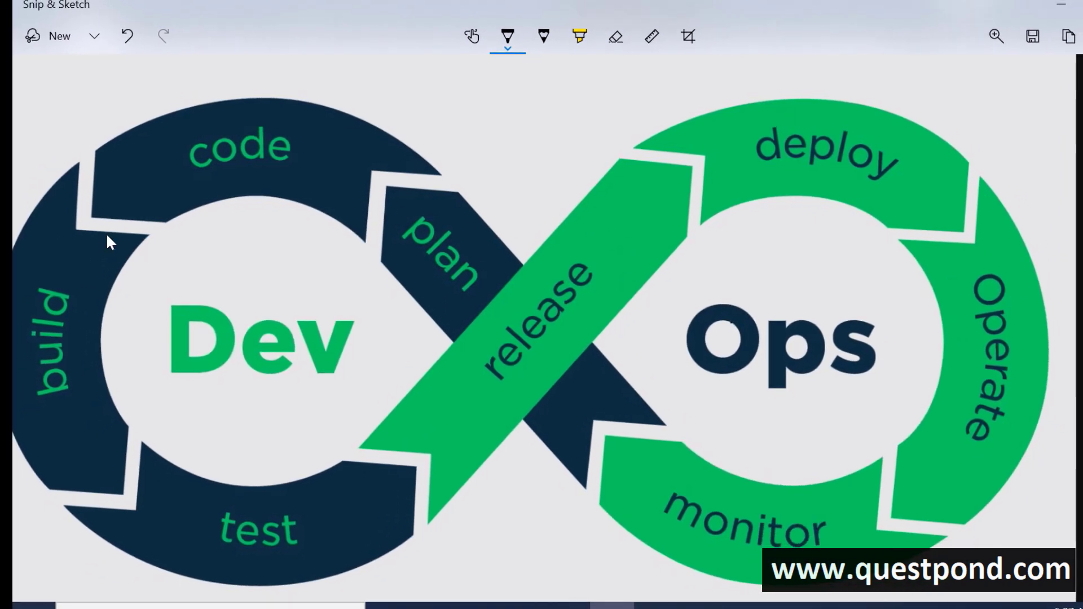
mouse_move(472, 420)
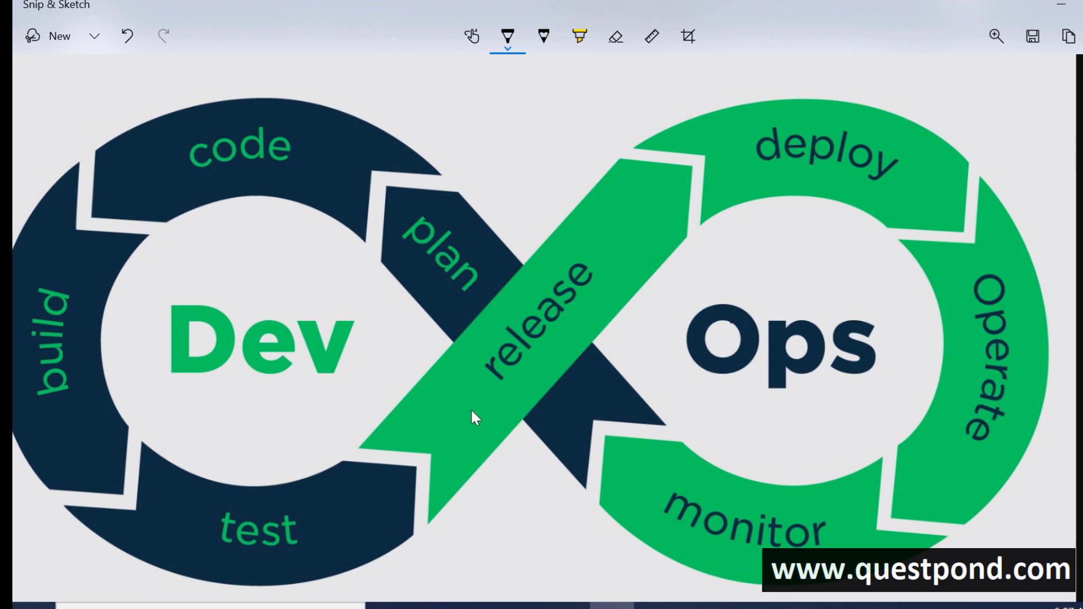
mouse_move(328, 251)
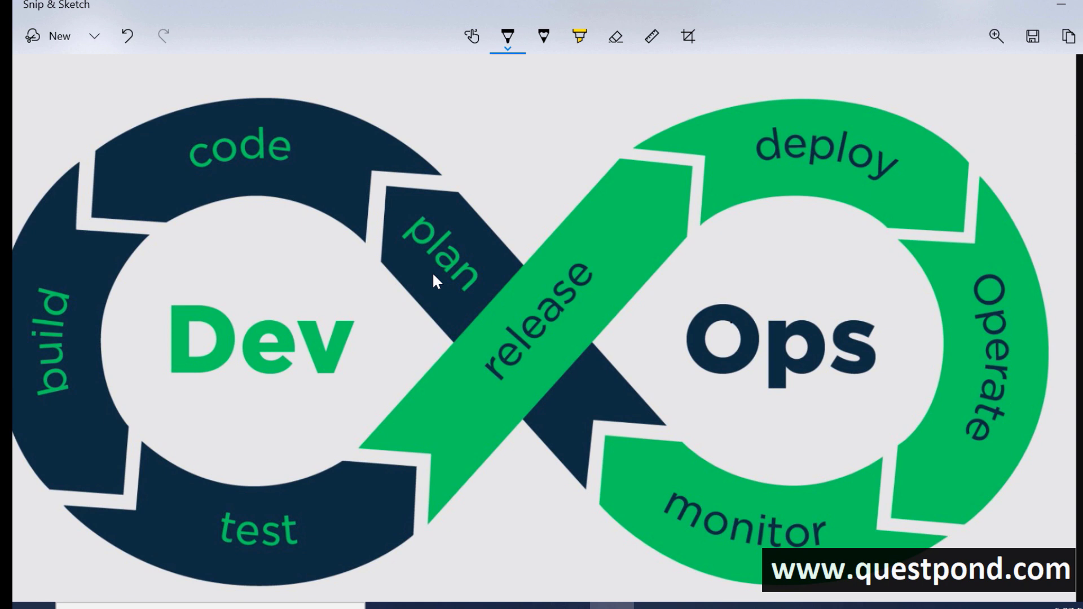
mouse_move(219, 415)
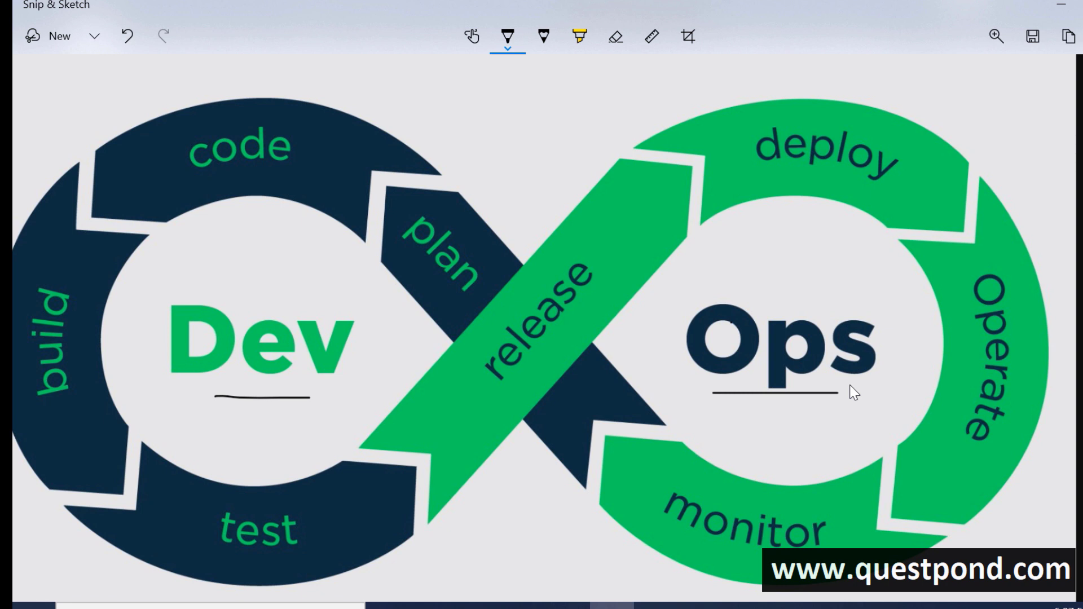
mouse_move(730, 183)
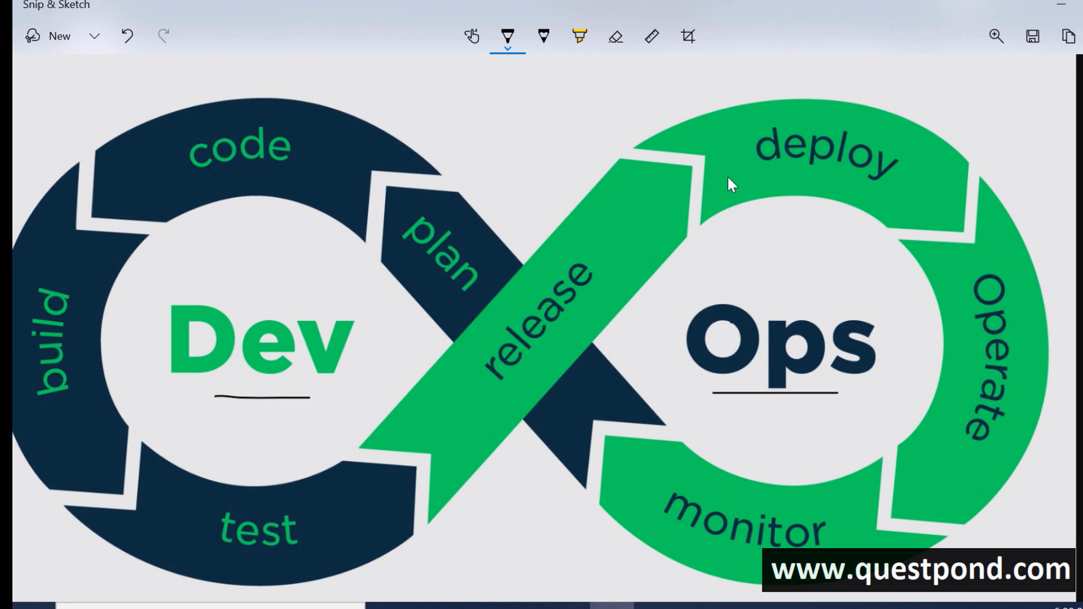
mouse_move(204, 207)
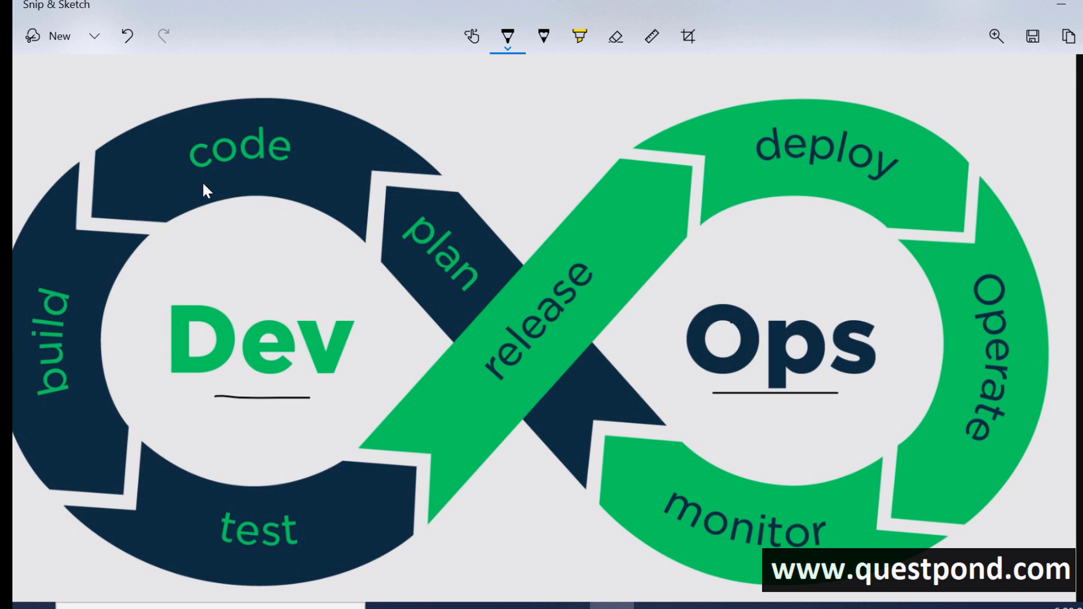
Underline code, build, test and release, then draw the loop curve from code past build.
left_click_drag(191, 176, 284, 176)
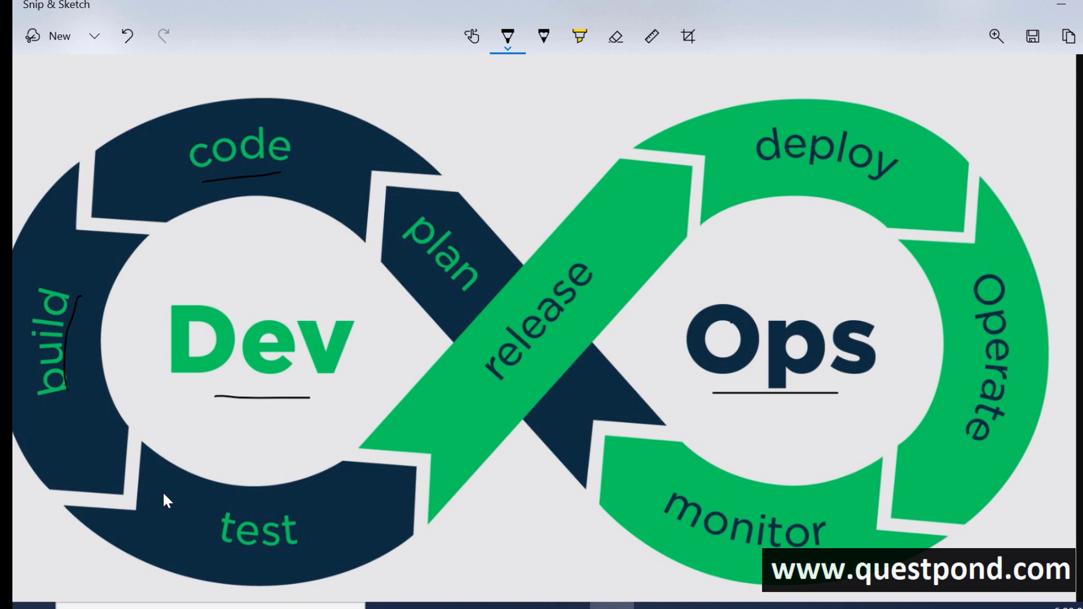
left_click_drag(463, 456, 622, 304)
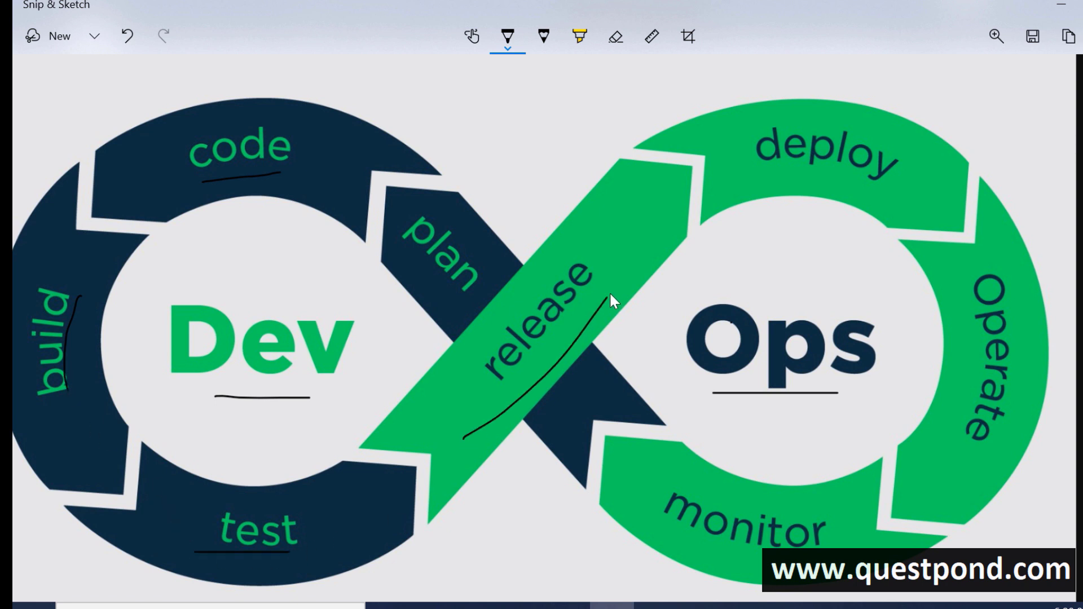
left_click_drag(774, 187, 864, 201)
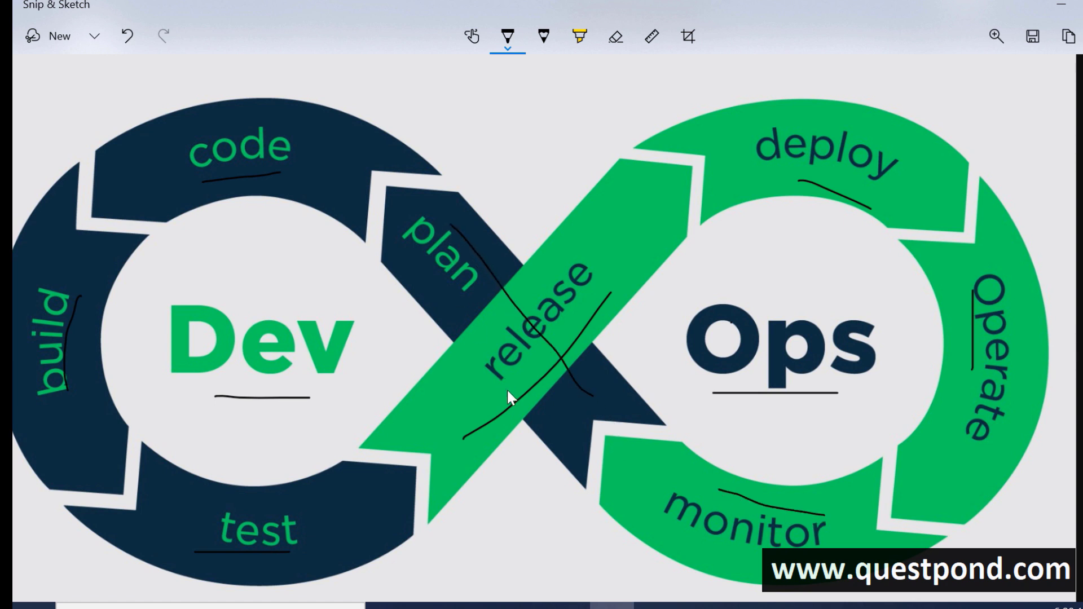
mouse_move(483, 261)
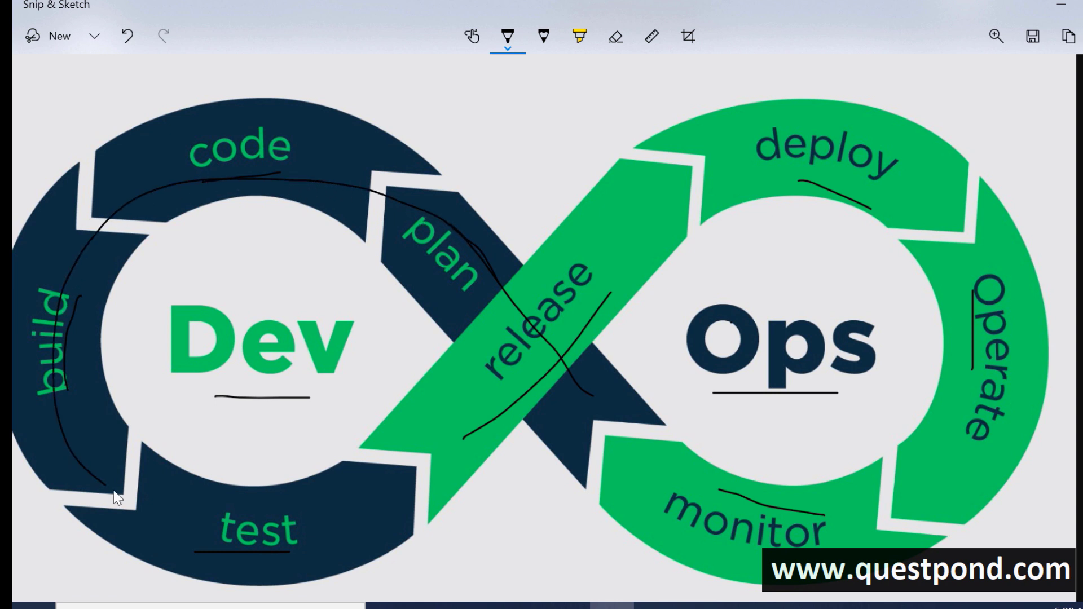
left_click_drag(111, 484, 742, 183)
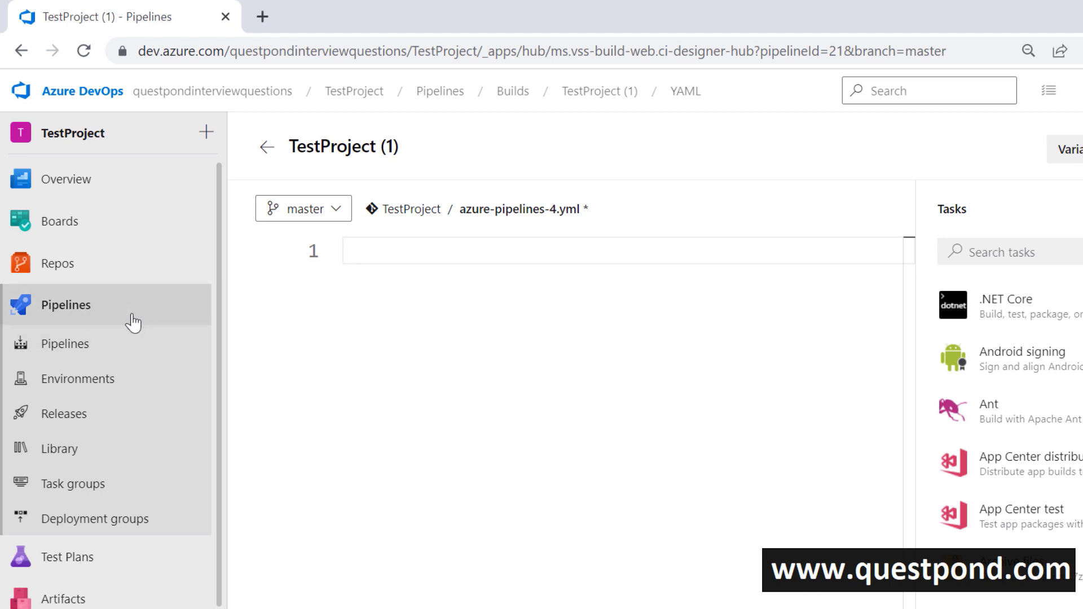
mouse_move(333, 266)
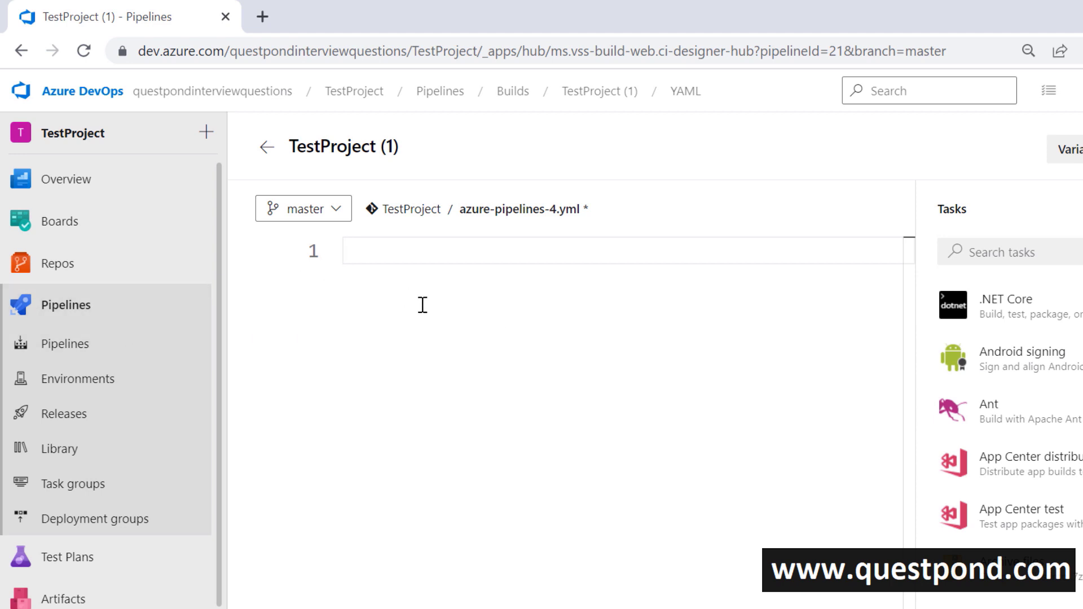
mouse_move(564, 278)
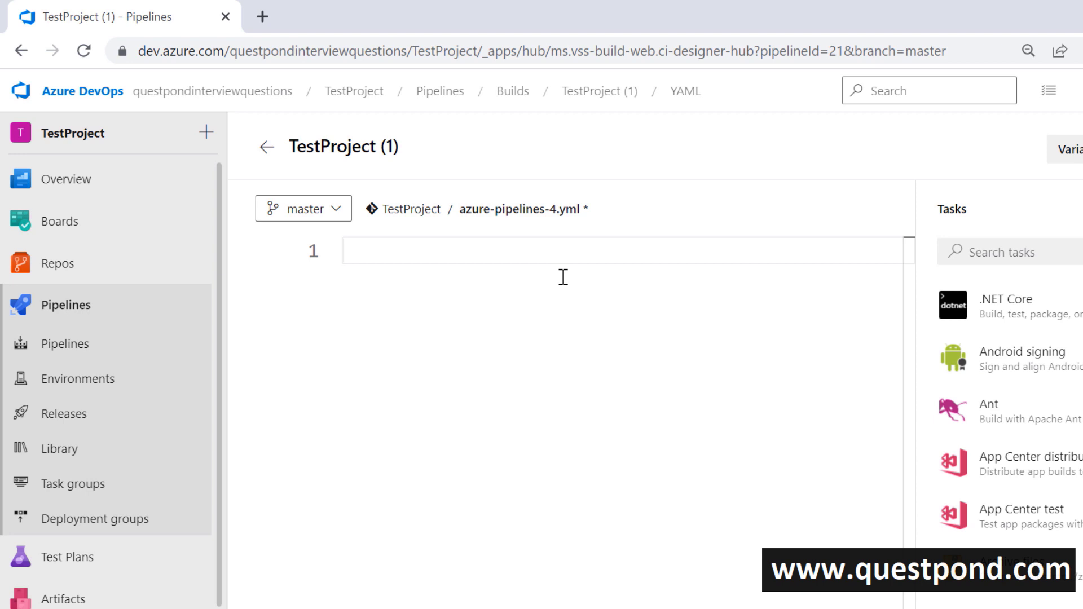
Write line 1 as the comment '# Stages -> jobs -> steps -> task'.
type("#n")
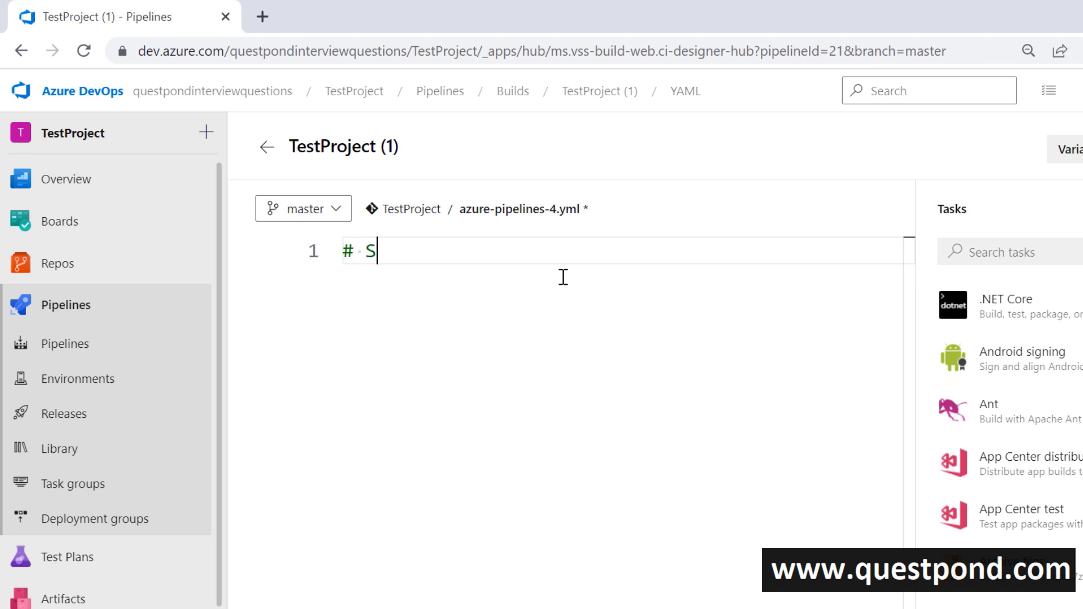
type("tages")
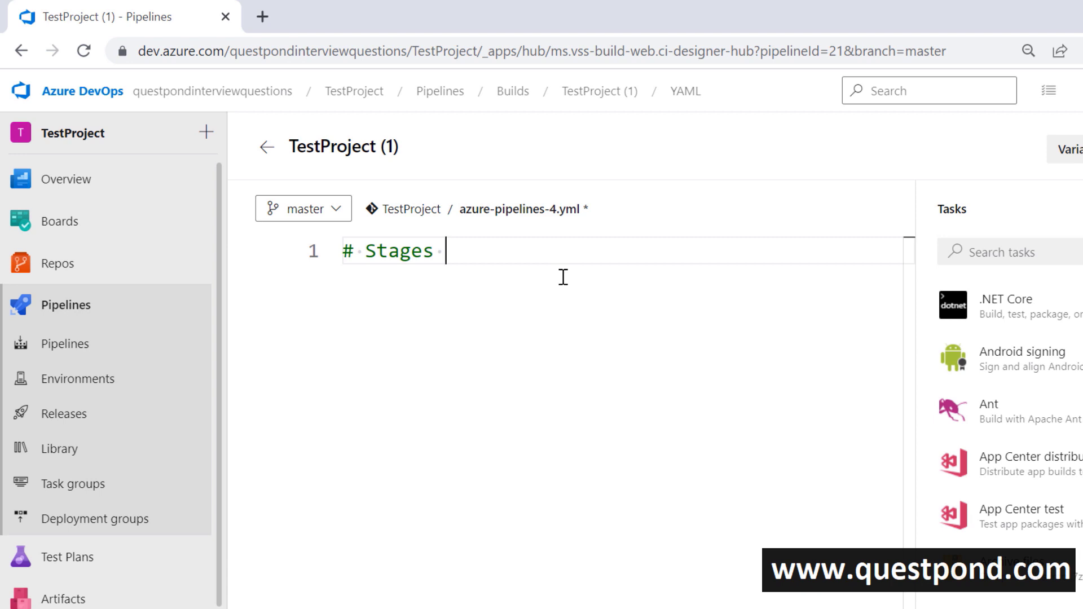
type("-")
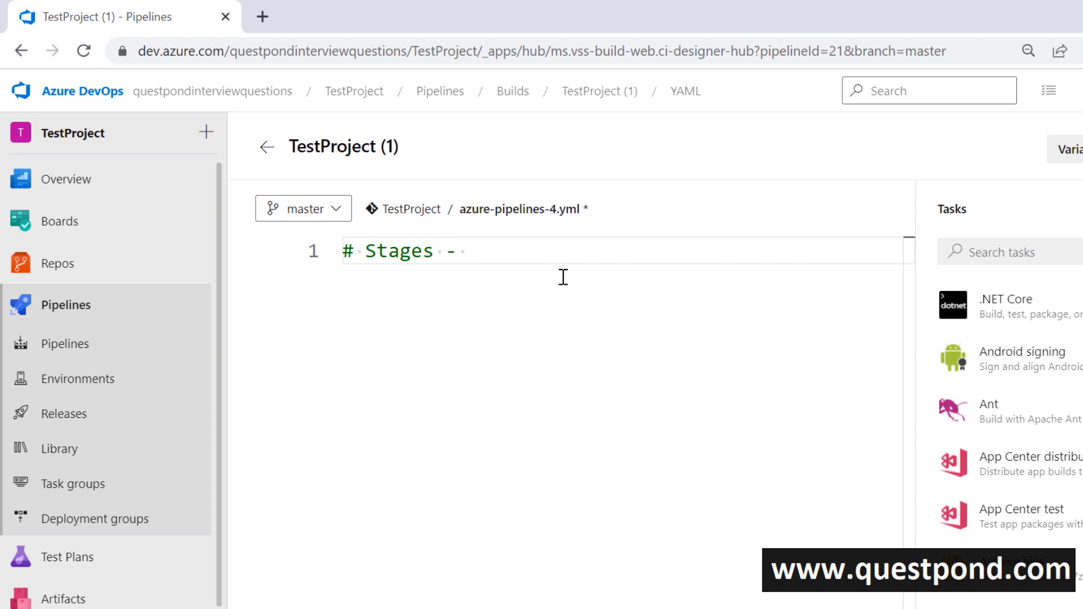
type("> jo")
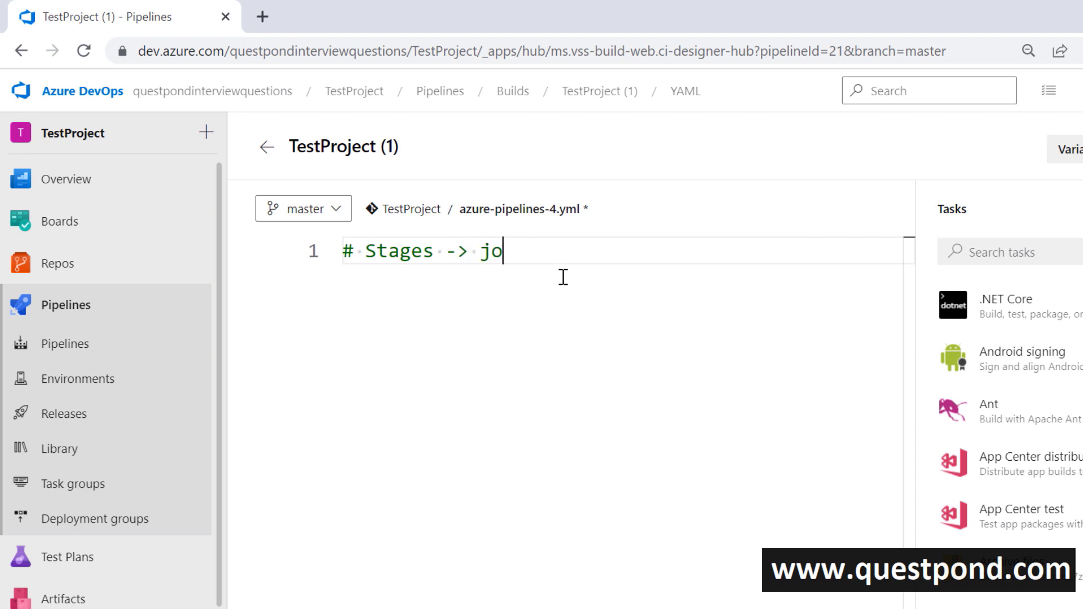
type("bs -")
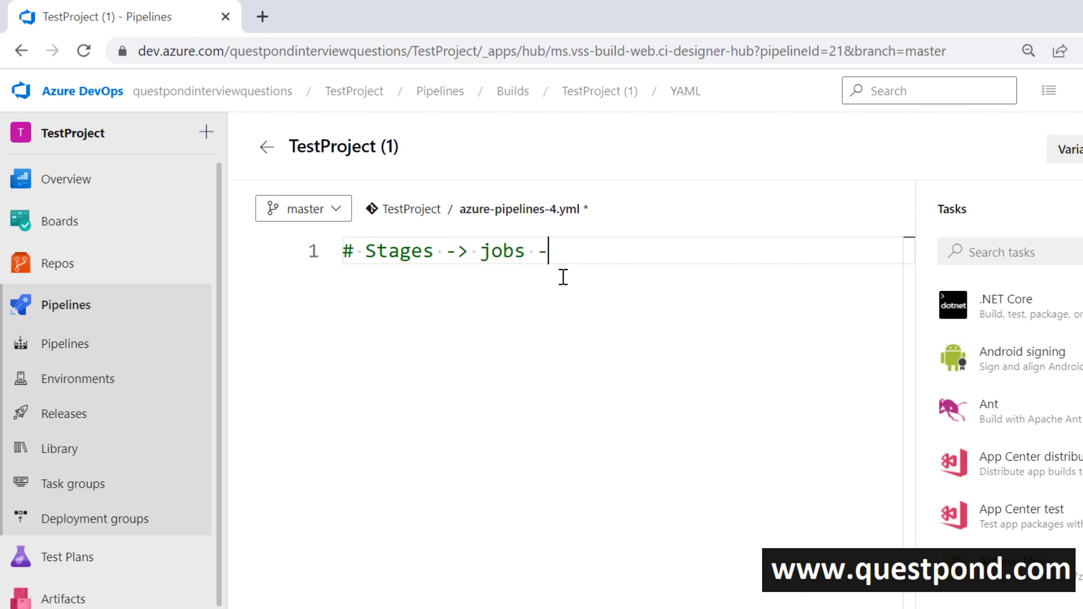
type(">")
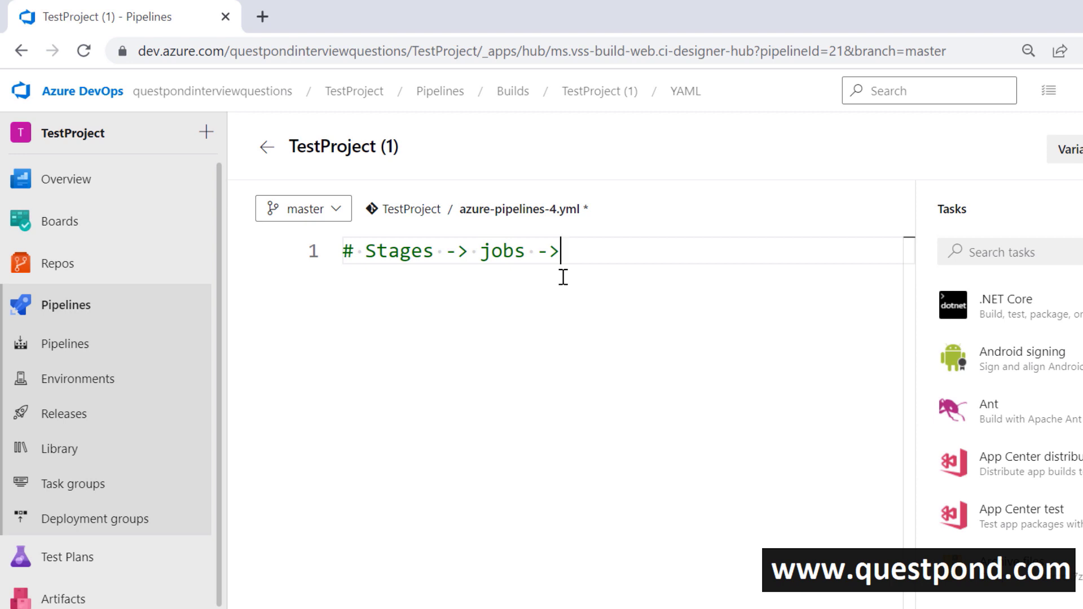
type("st")
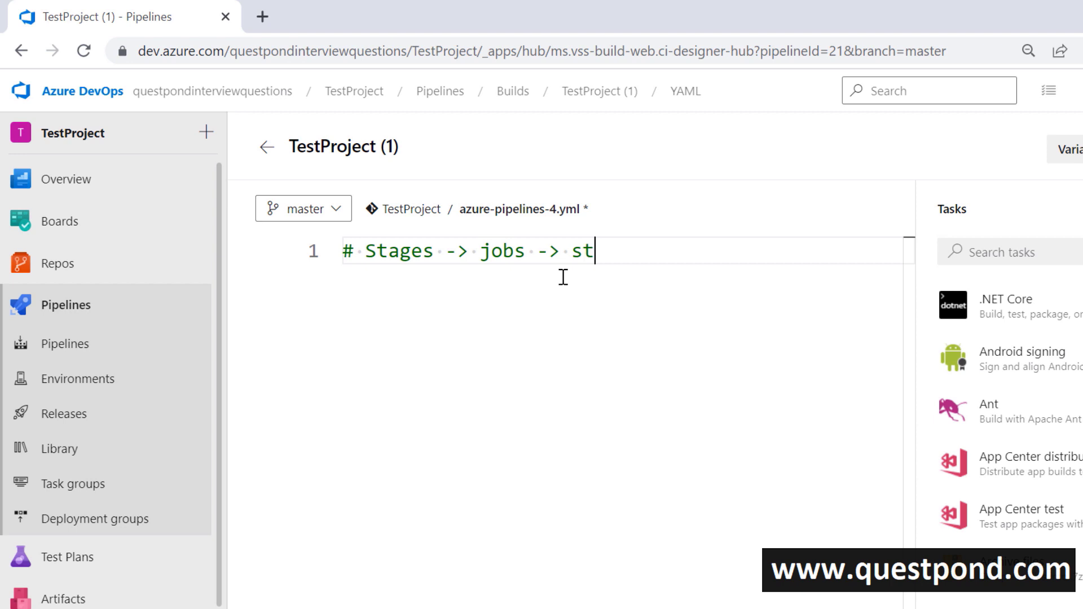
type("eps")
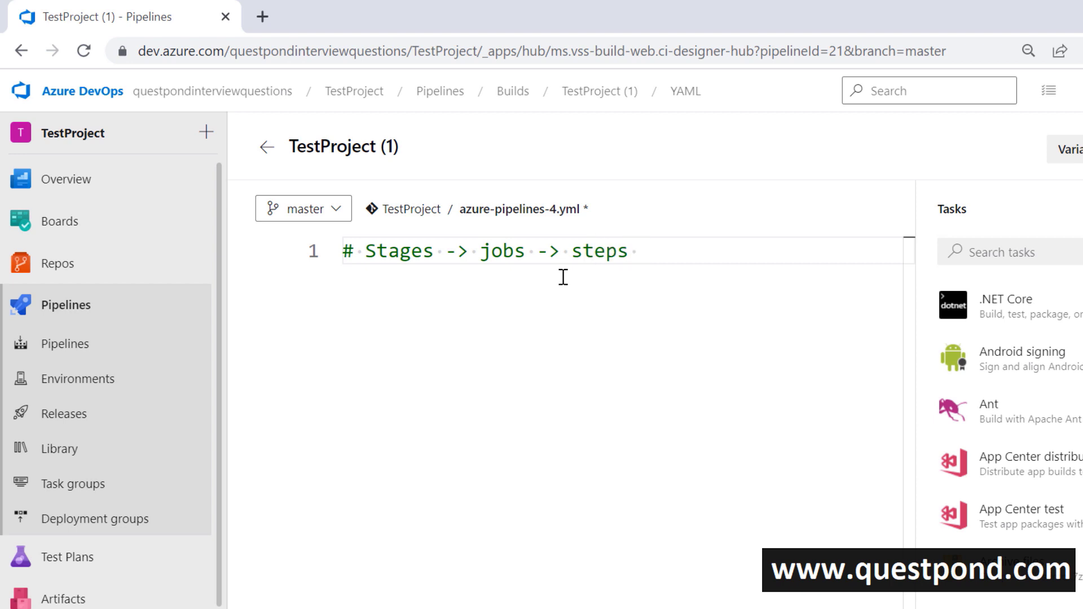
type("->")
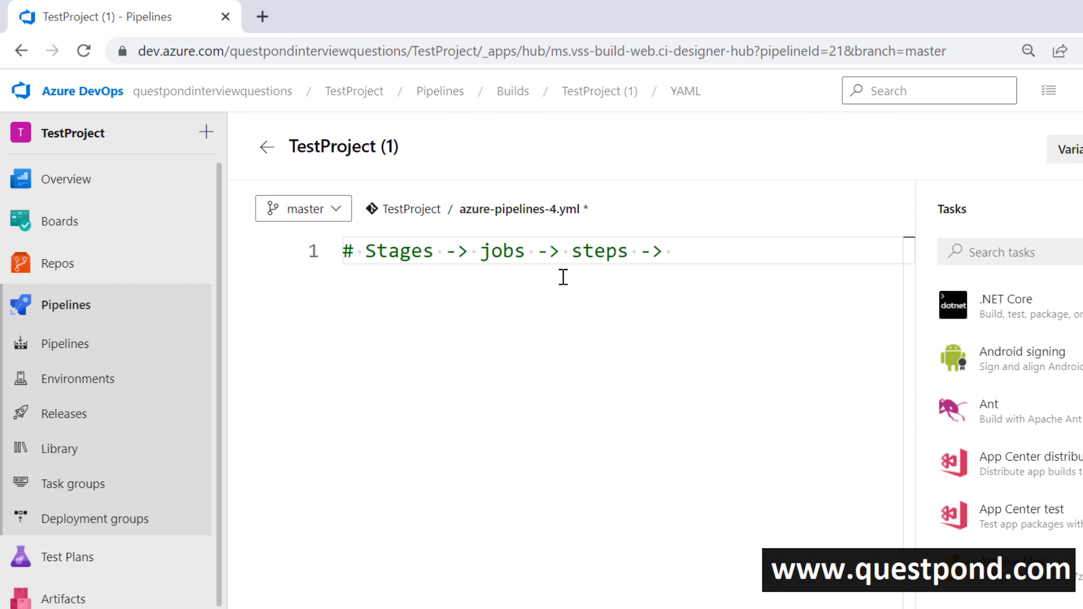
type("tas")
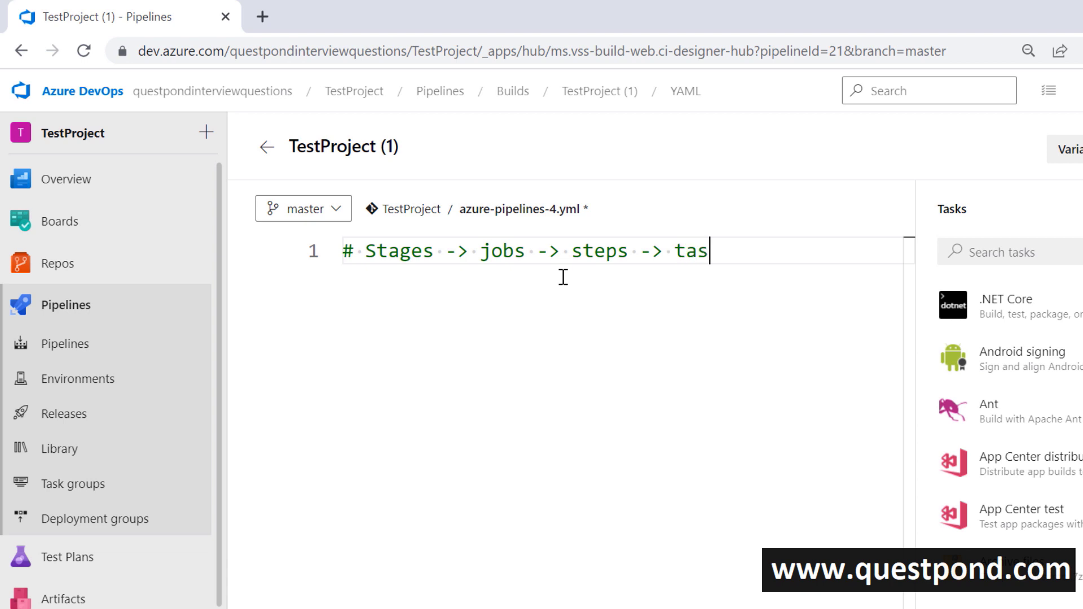
type("k")
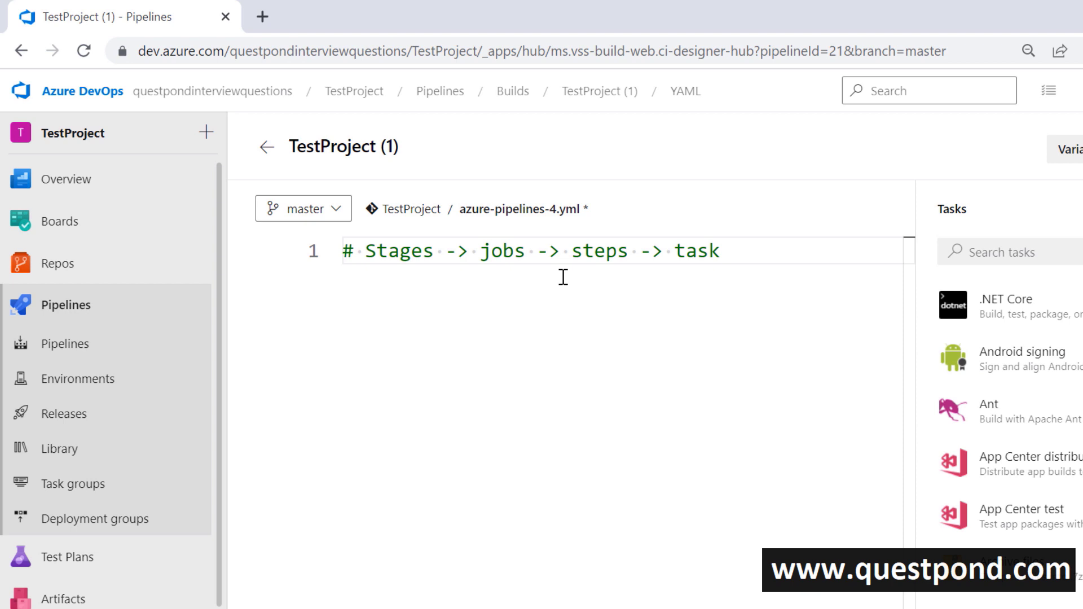
mouse_move(516, 320)
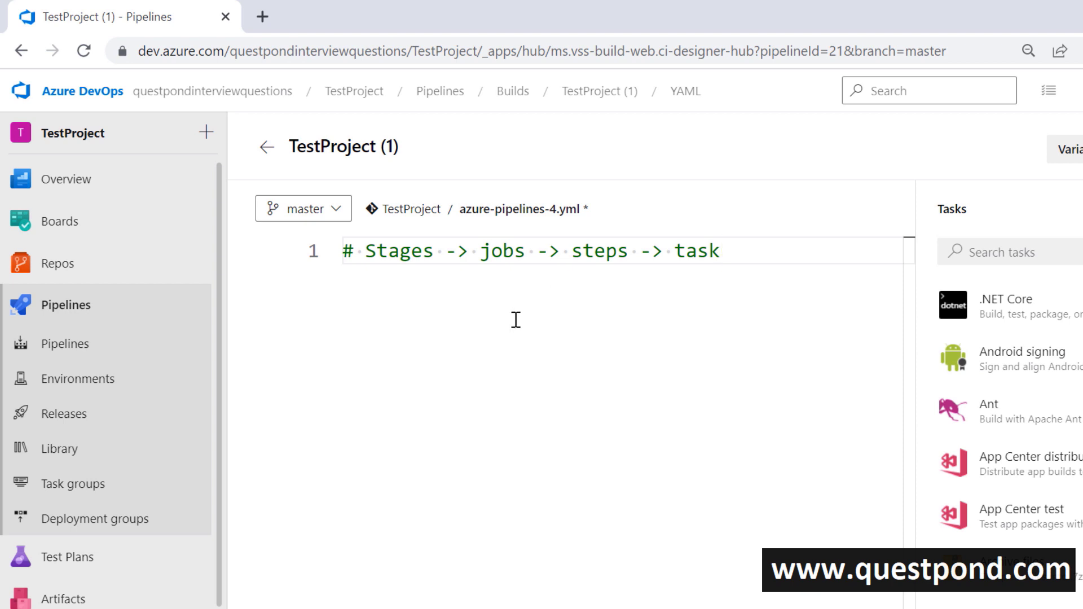
double_click(503, 250)
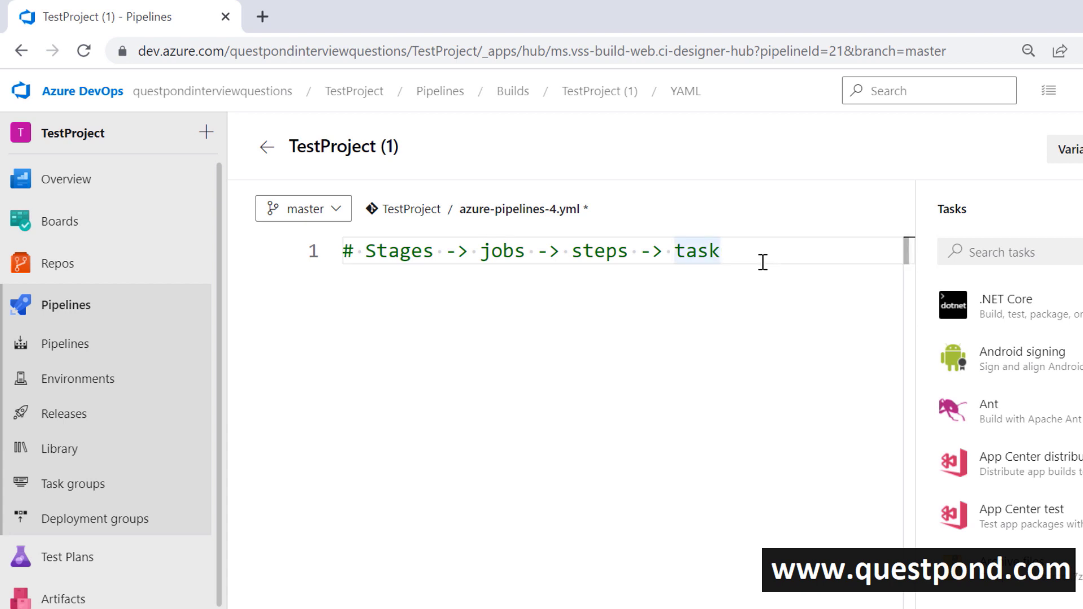
Add a 'stages:' section on a new line below the comment.
key("Enter")
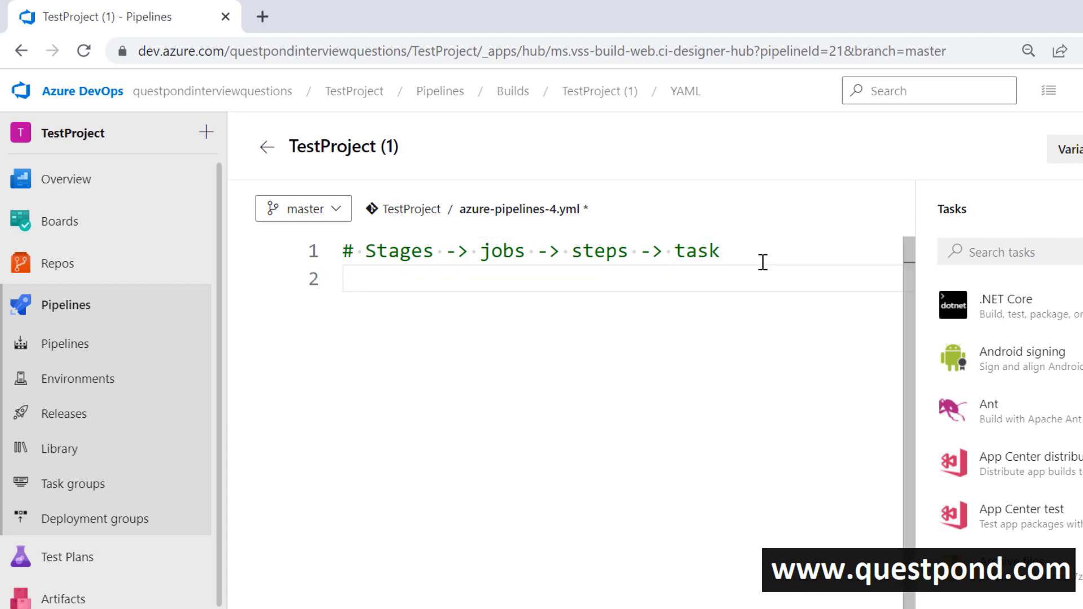
type("stages:")
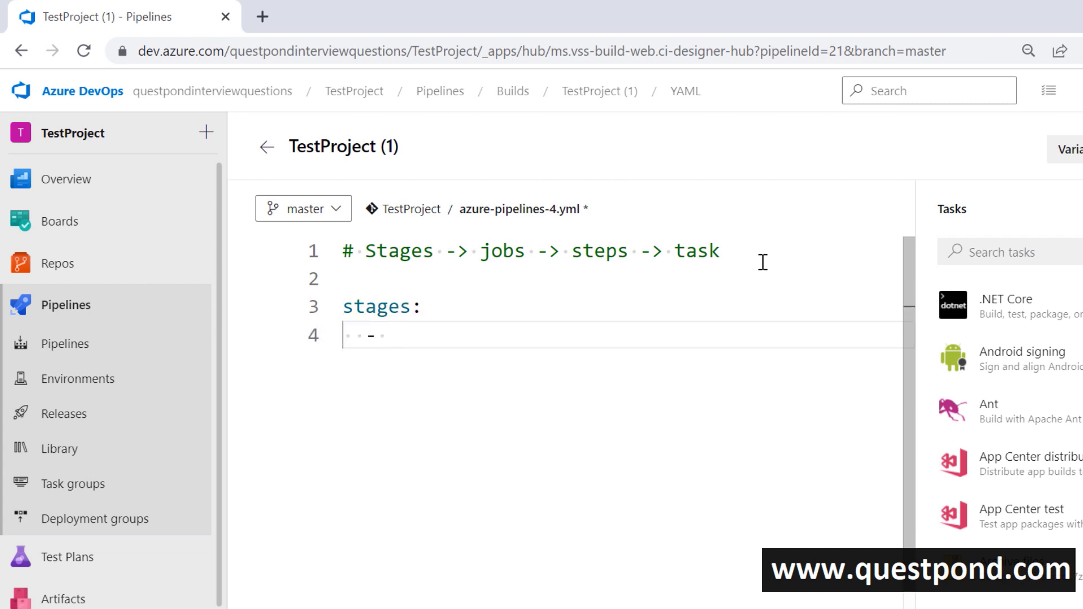
mouse_move(611, 324)
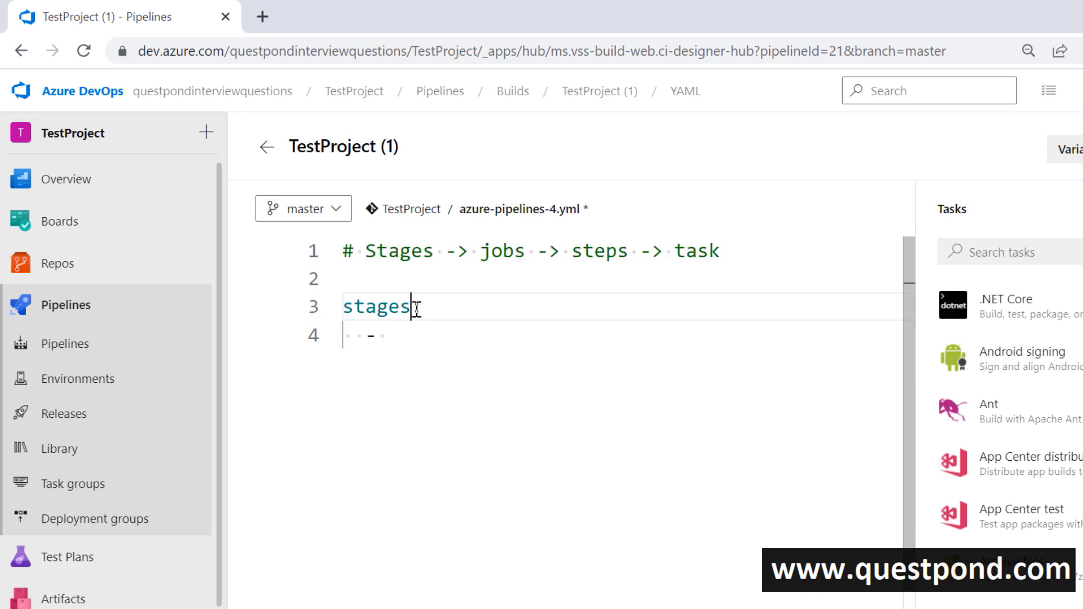
type(":")
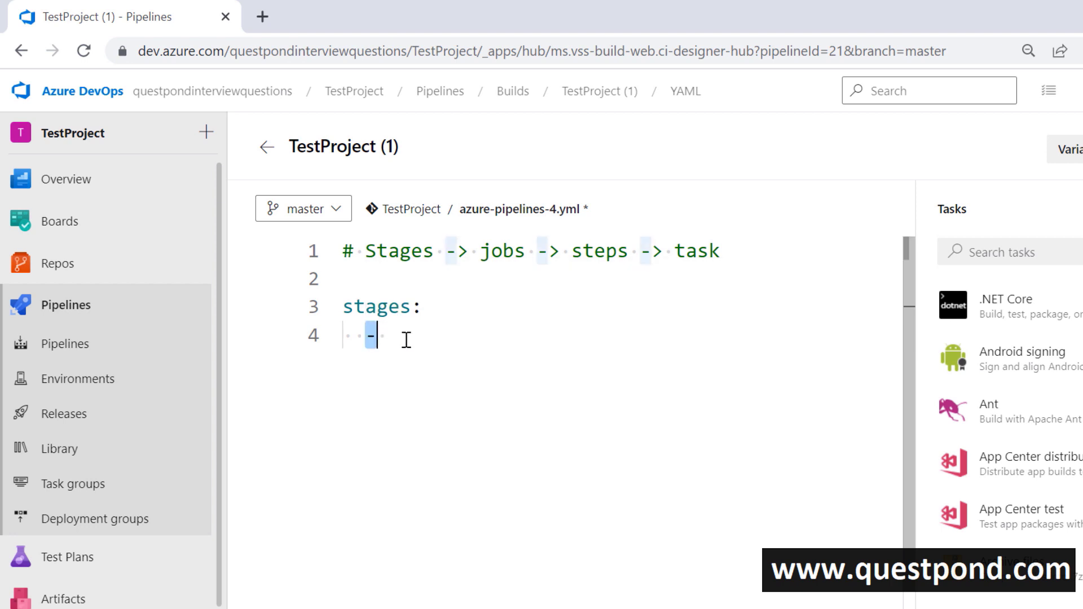
Add the first list item '- stage: build', accepting the IntelliSense stage keyword.
double_click(376, 307)
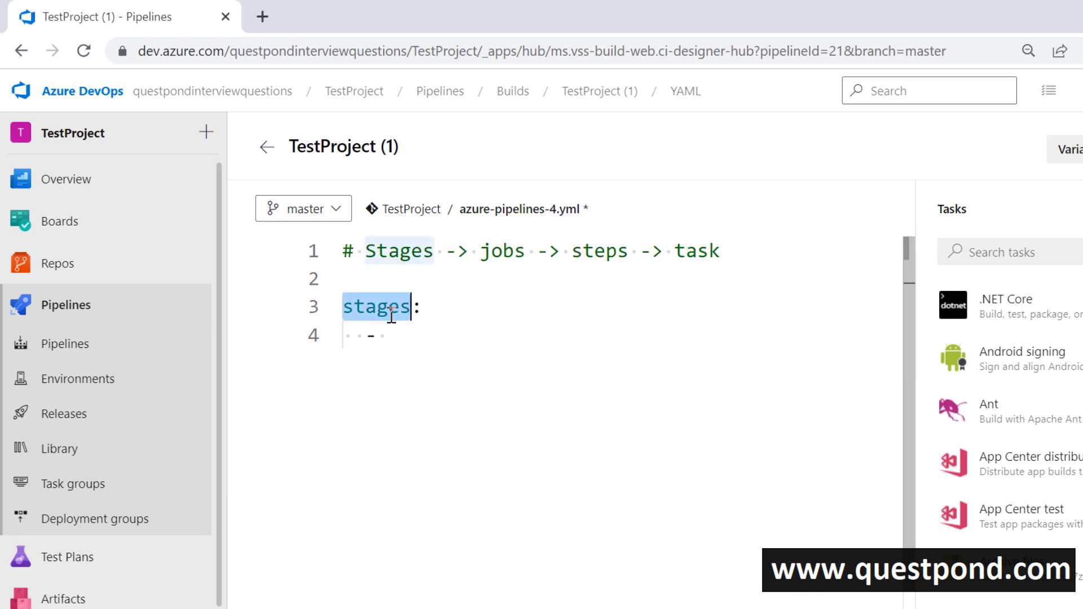
type("sa")
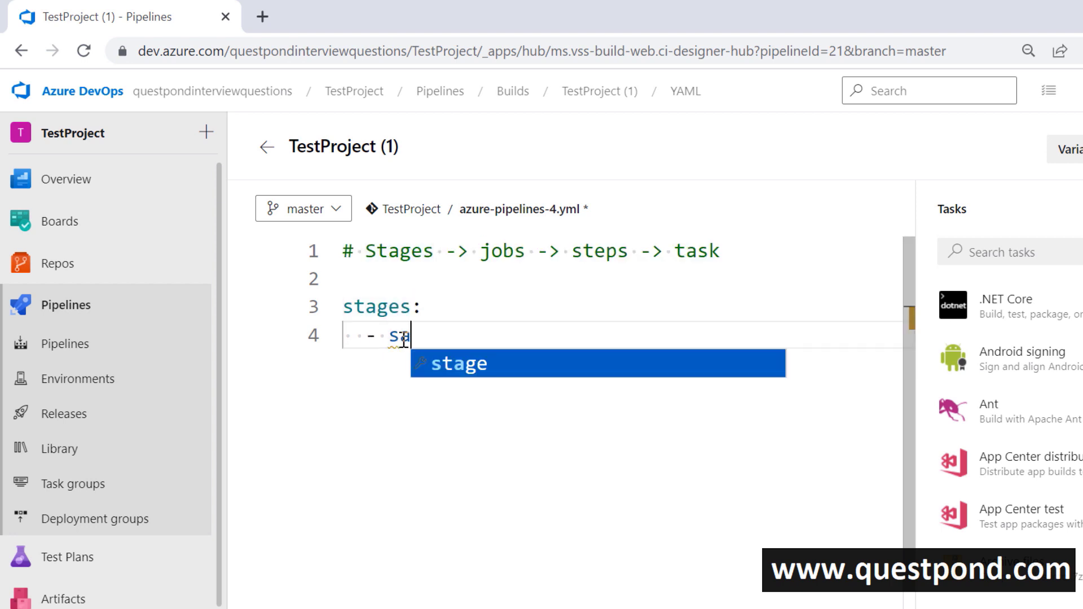
key("Tab")
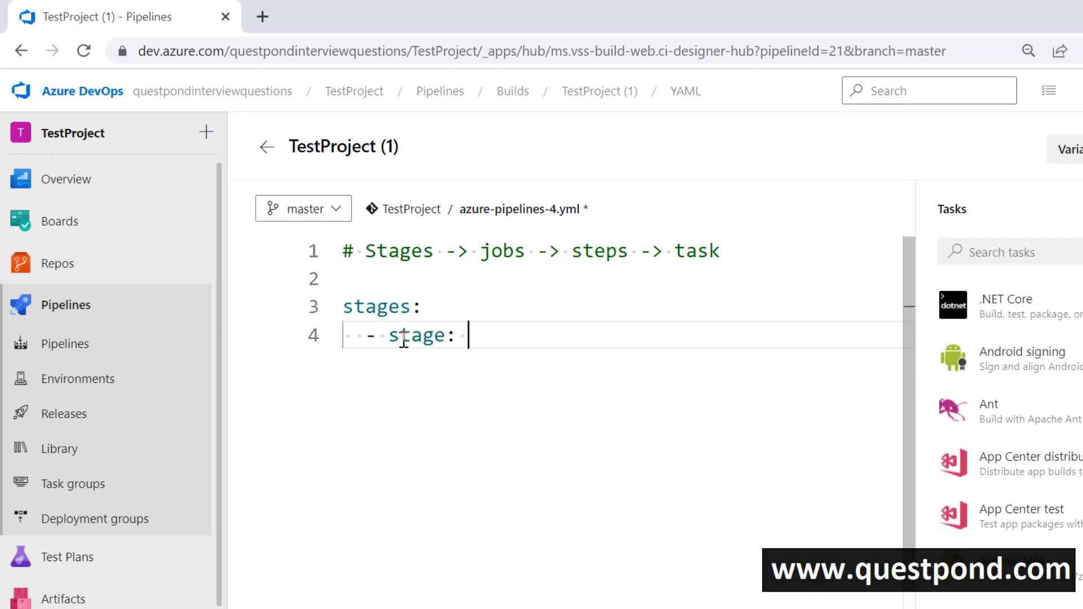
type("d")
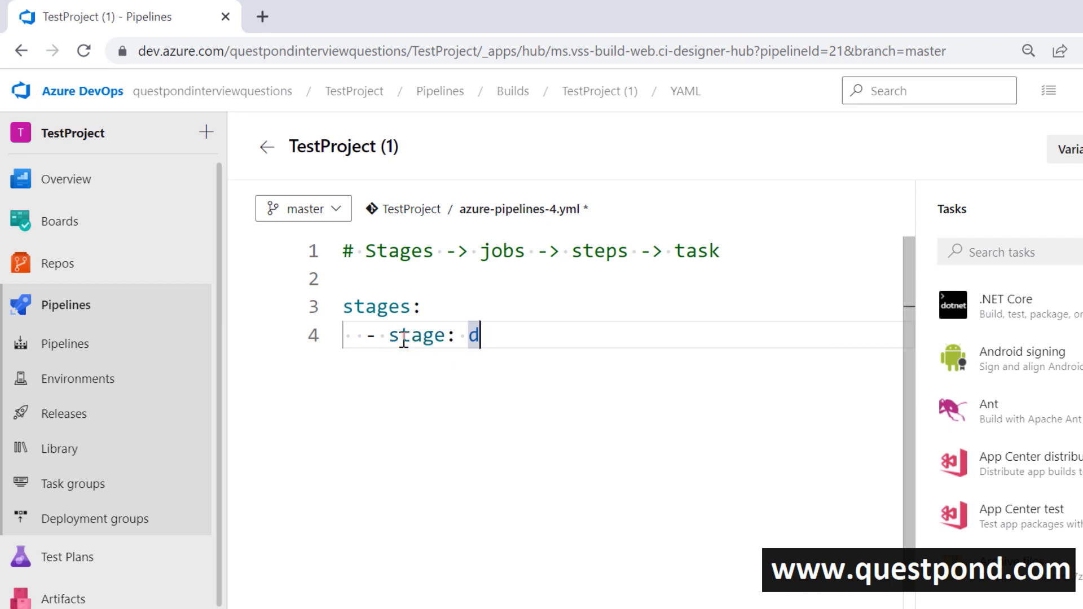
type("uild")
type("- stage:")
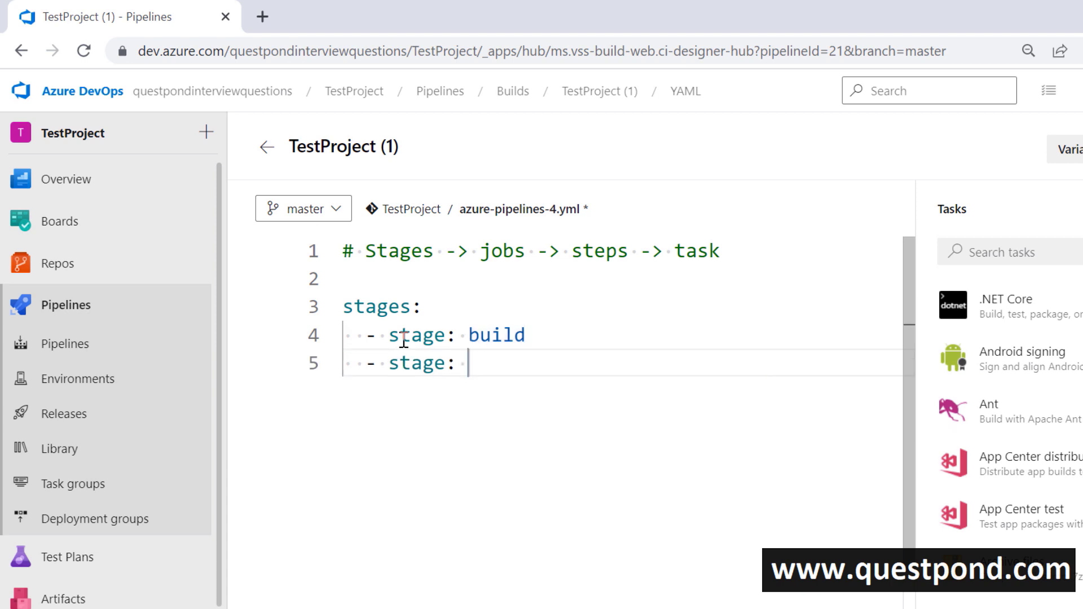
type("te")
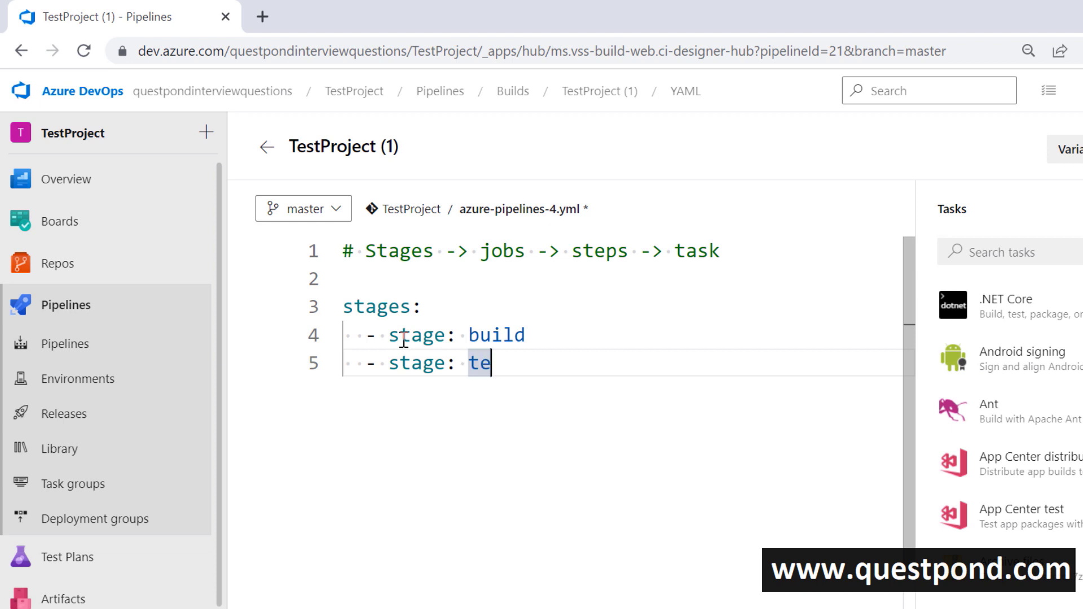
type("st")
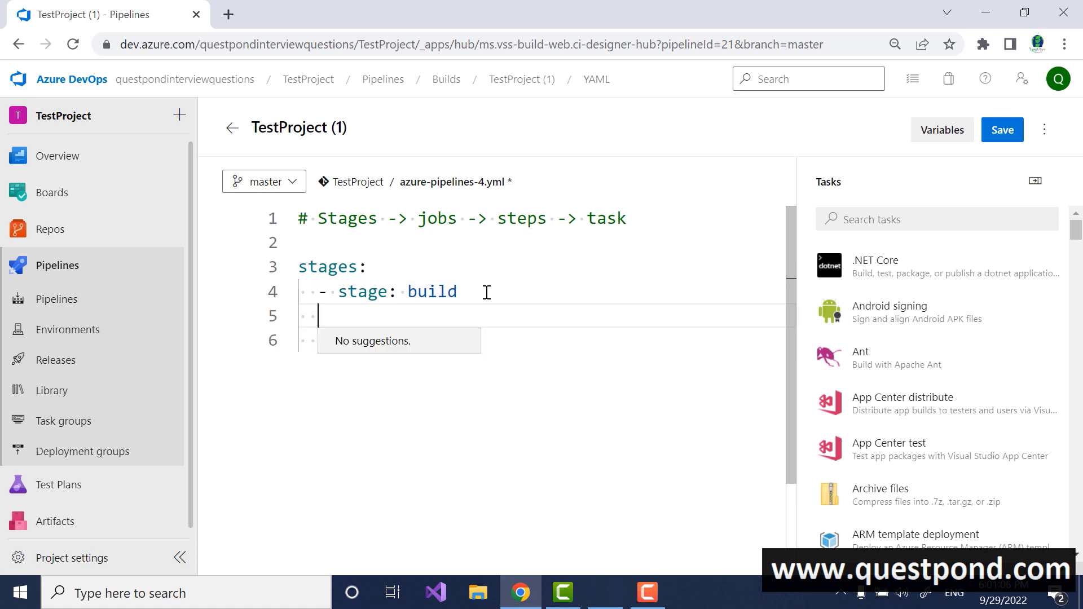
Add '- stage: test' with job entries getlatest and build beneath it.
type("- stage: test")
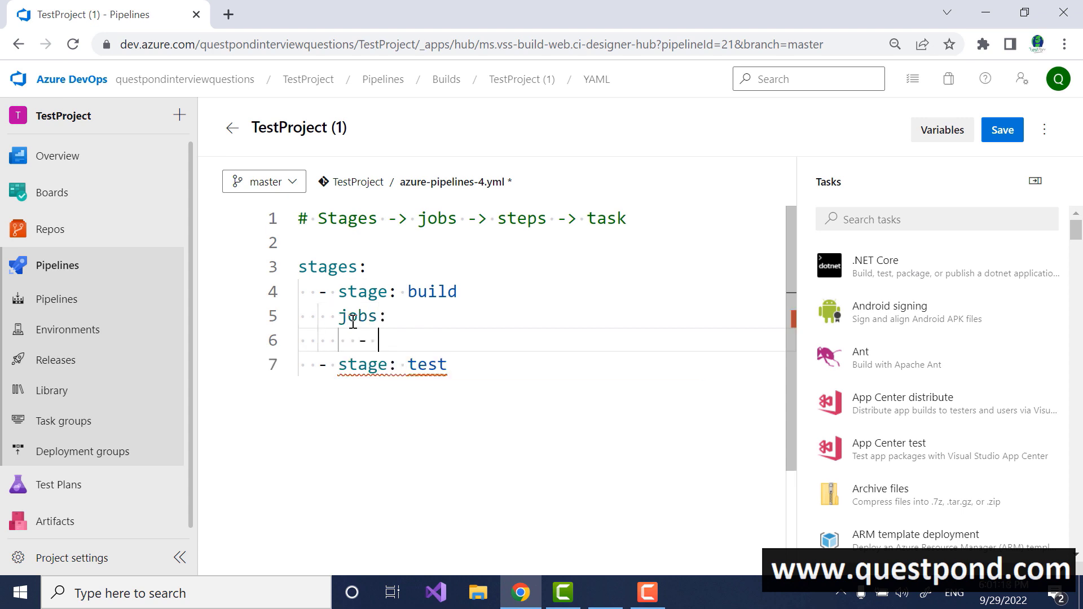
type("job:")
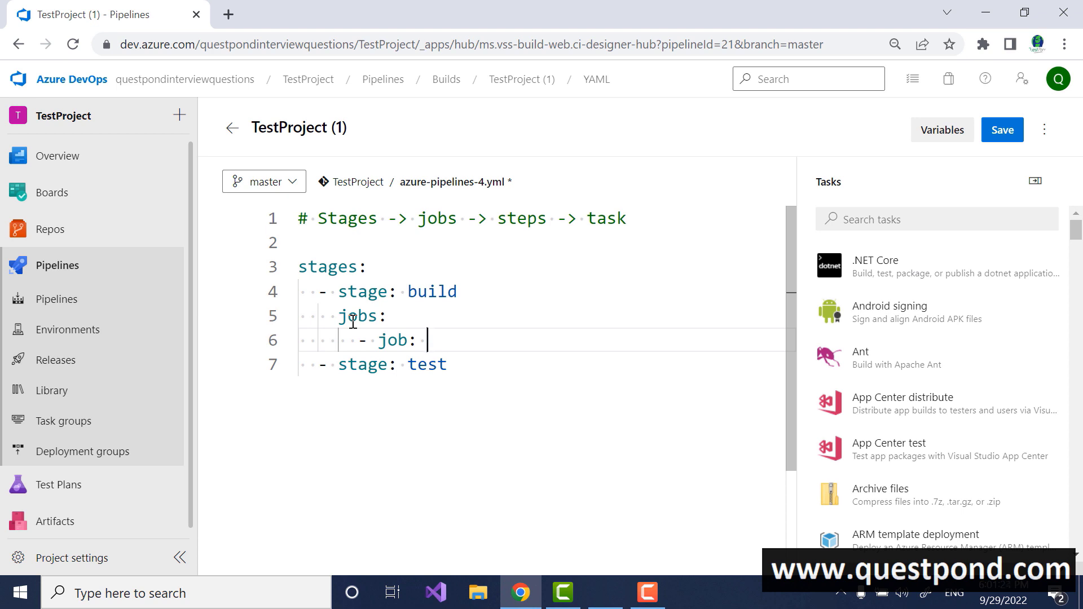
type("getlatest")
type("-")
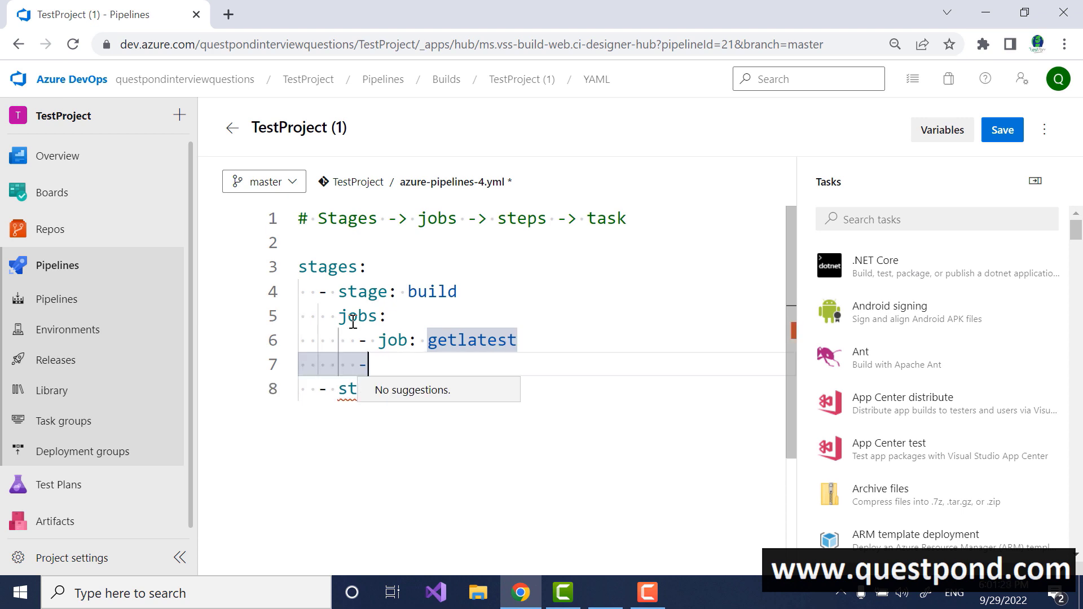
type("job:")
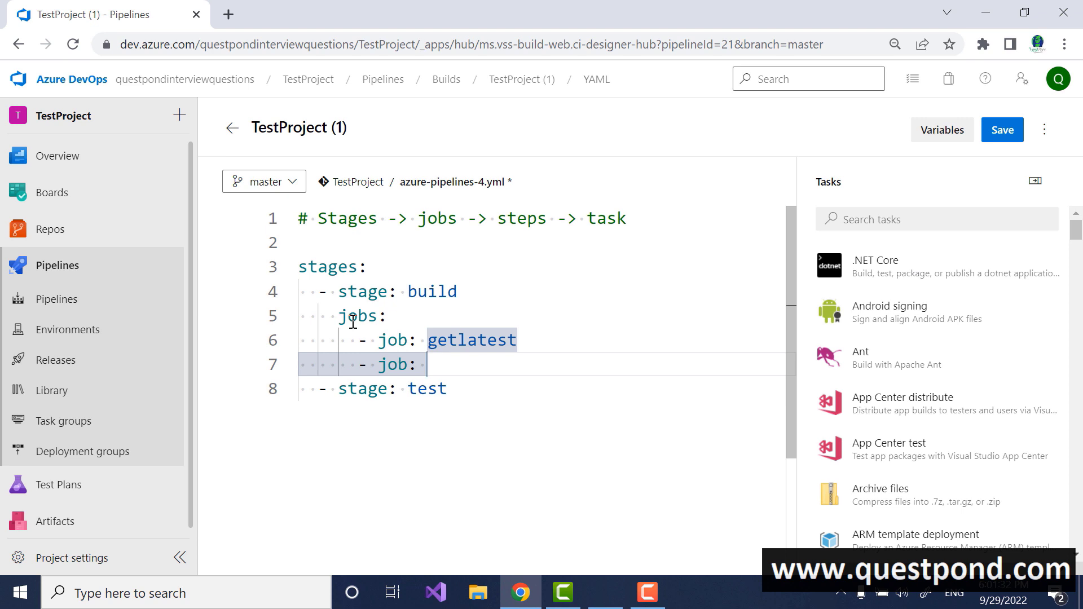
type("bu")
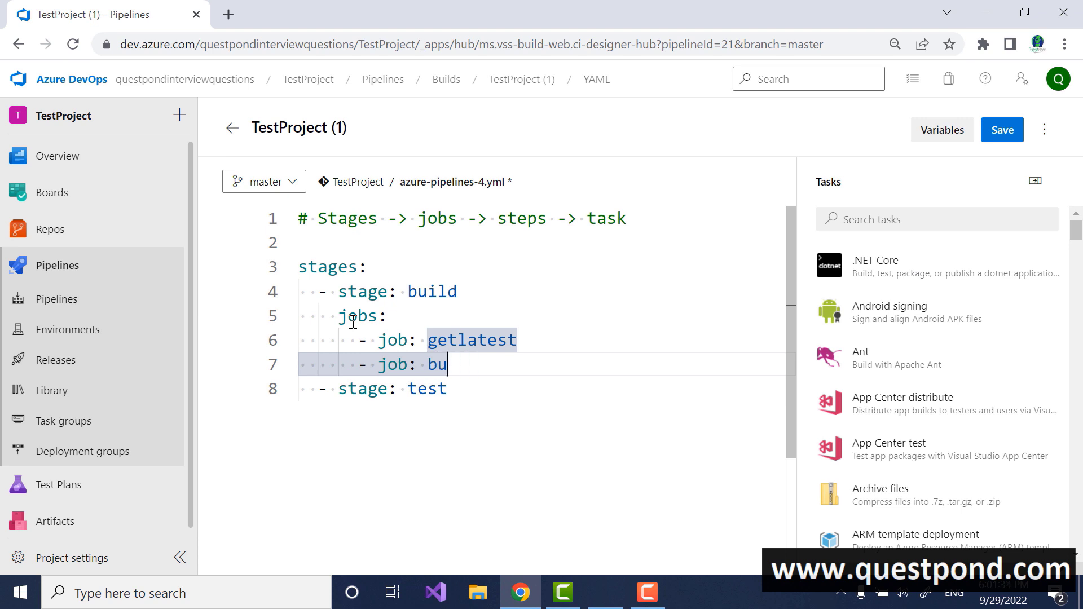
type("ild")
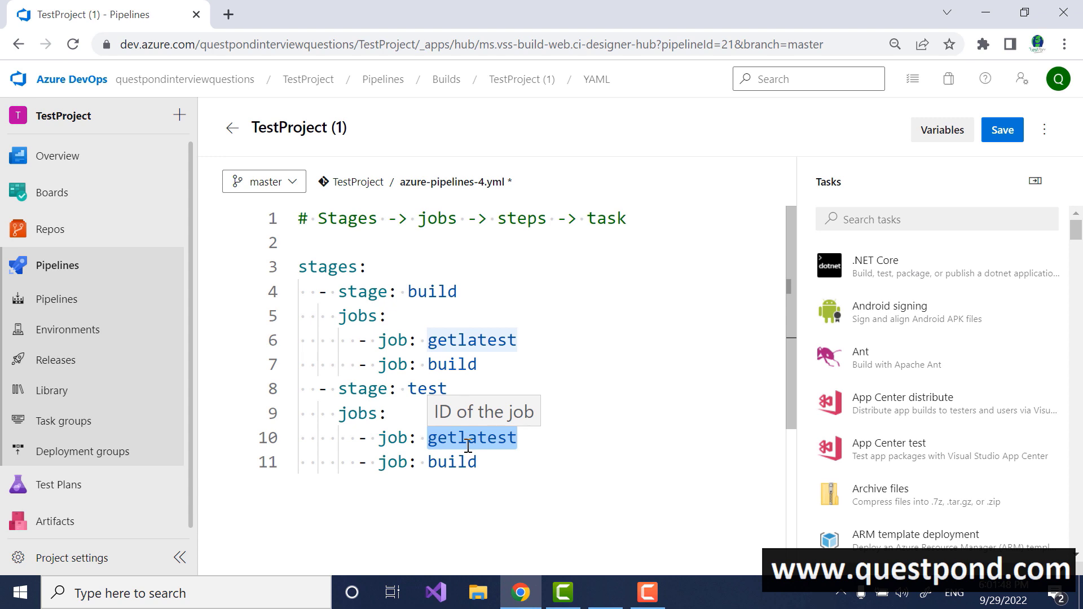
Rename the test stage's jobs to testdataprep and runtestcase.
type("createrest")
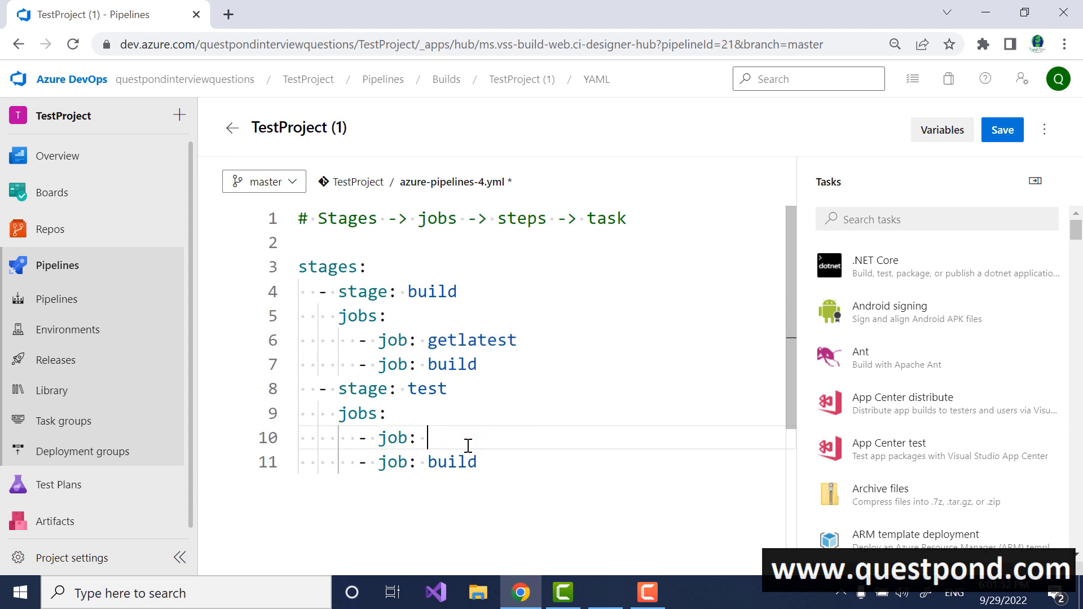
type("testdataprep")
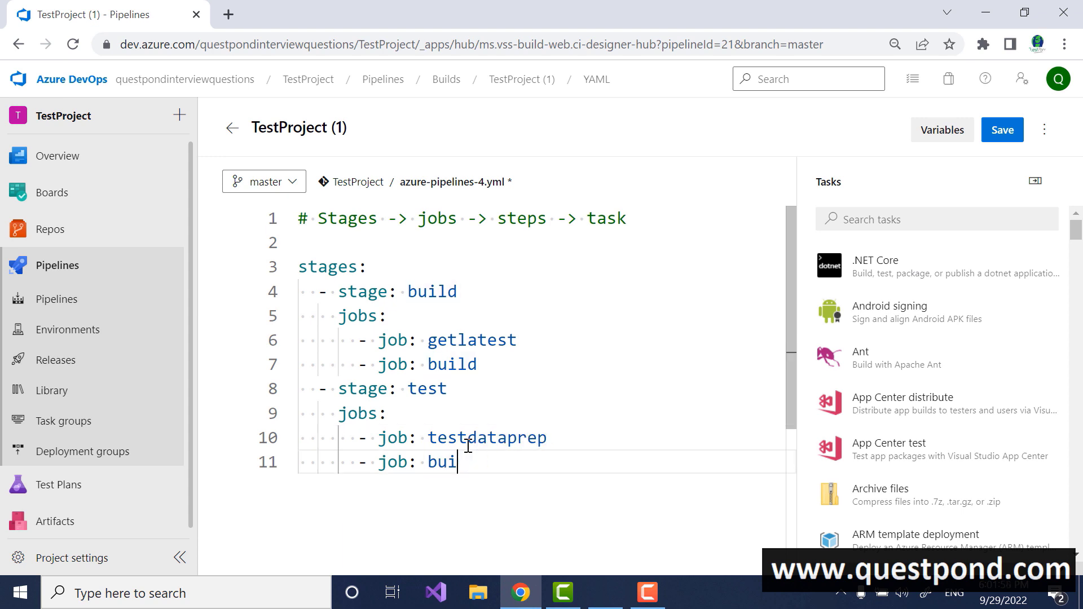
type("runtest")
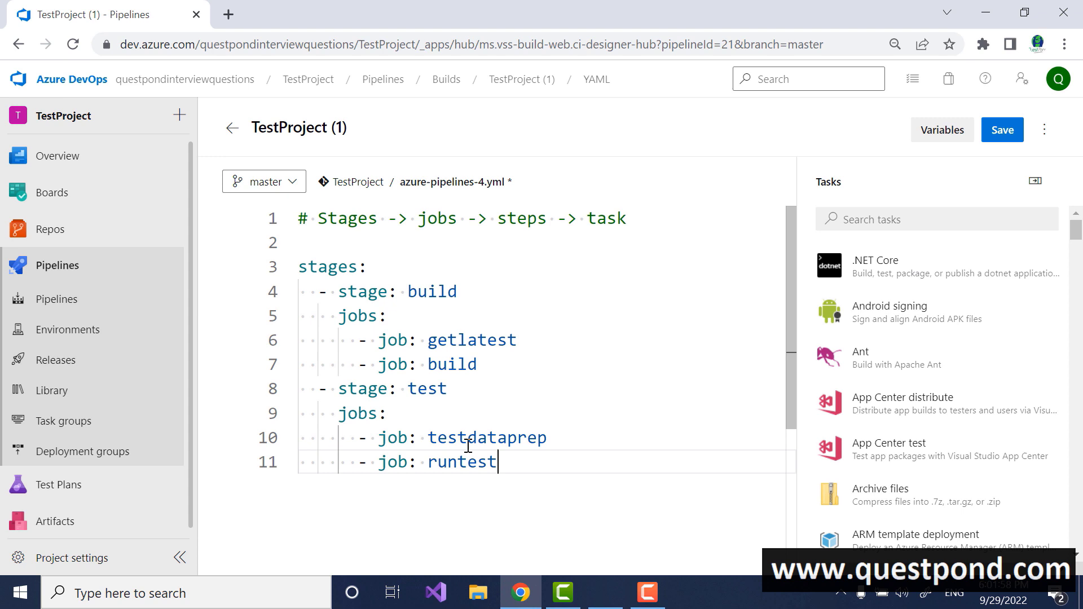
type("case")
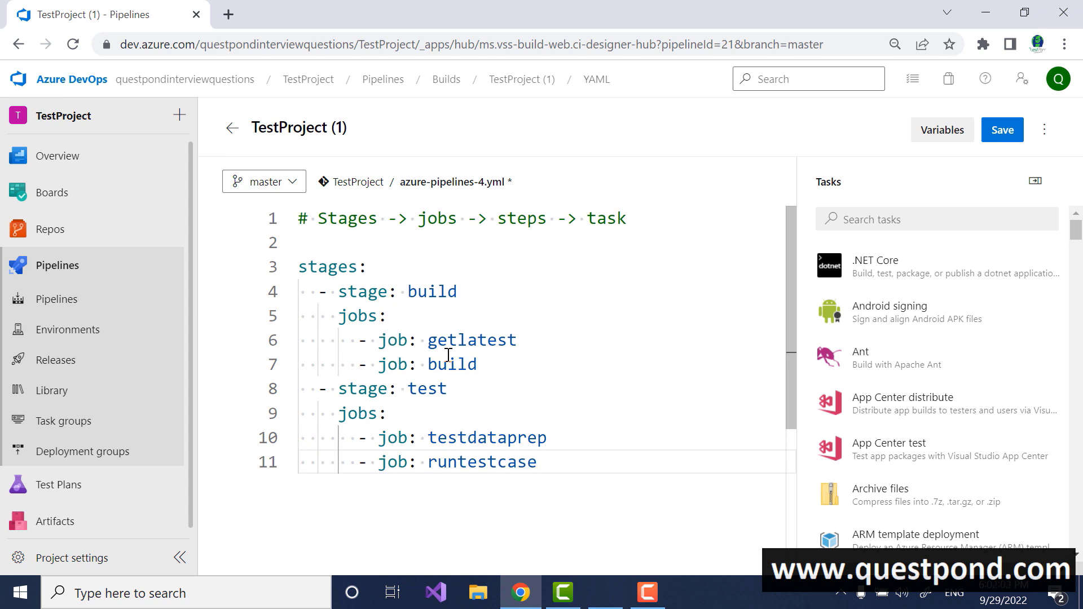
mouse_move(420, 388)
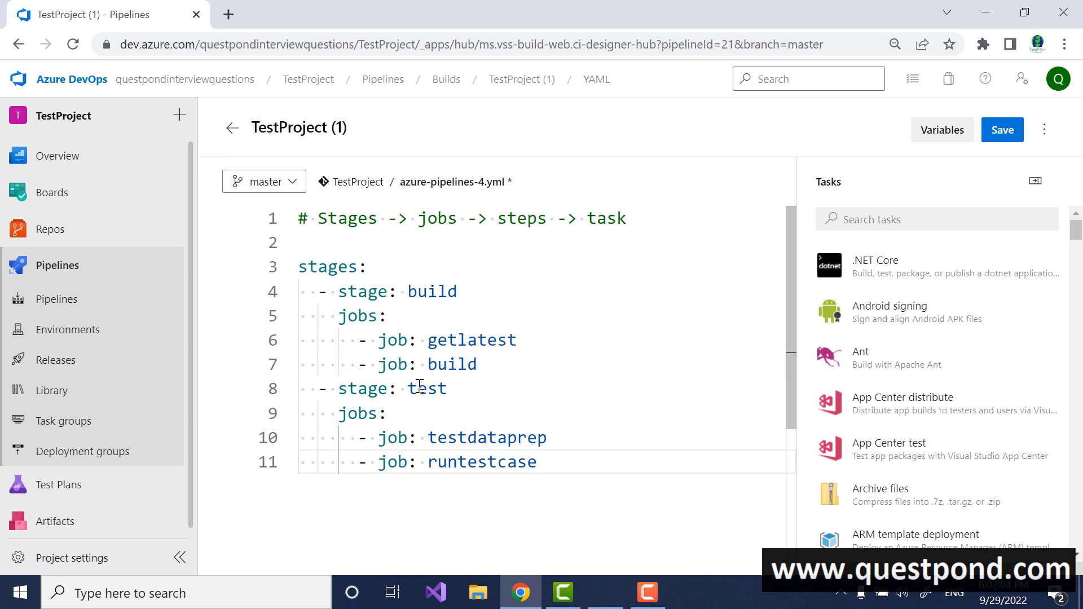
double_click(472, 340)
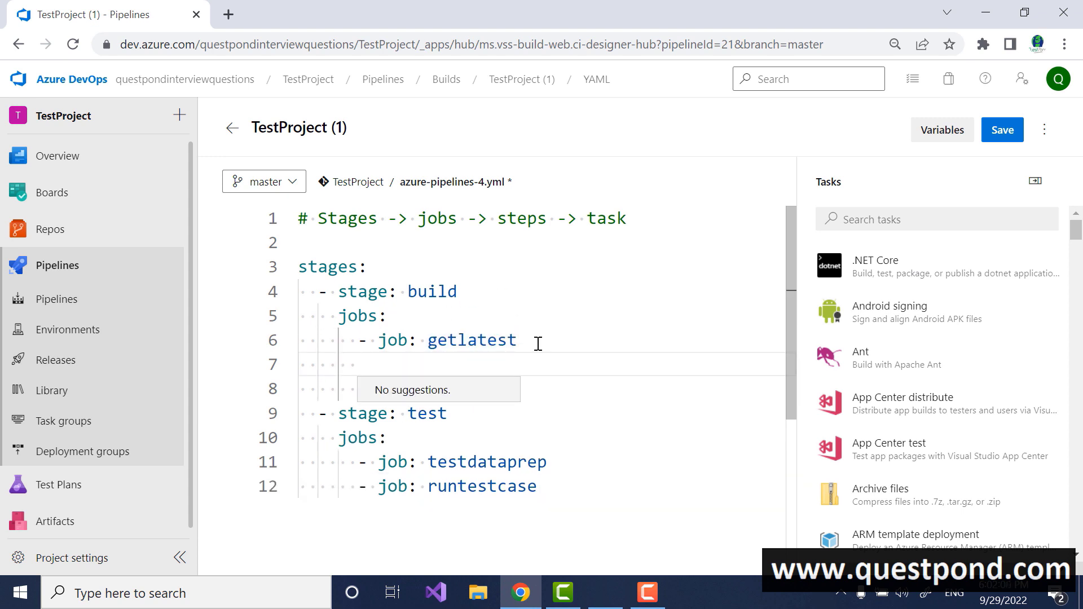
Under job getlatest, add 'steps:' containing a '- script: echo hello' item.
type("- job: build")
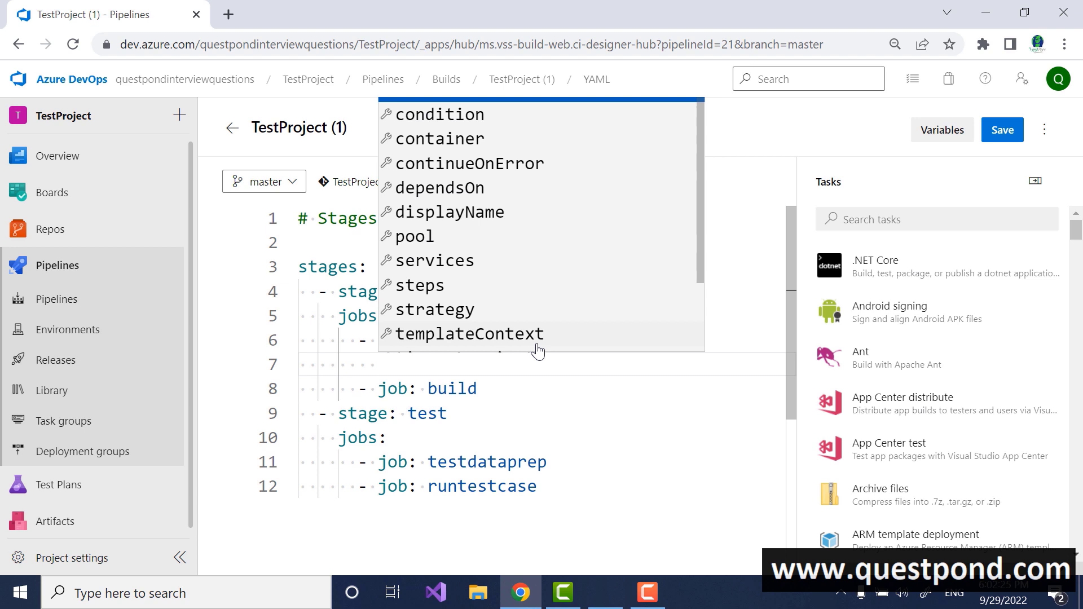
type("ste")
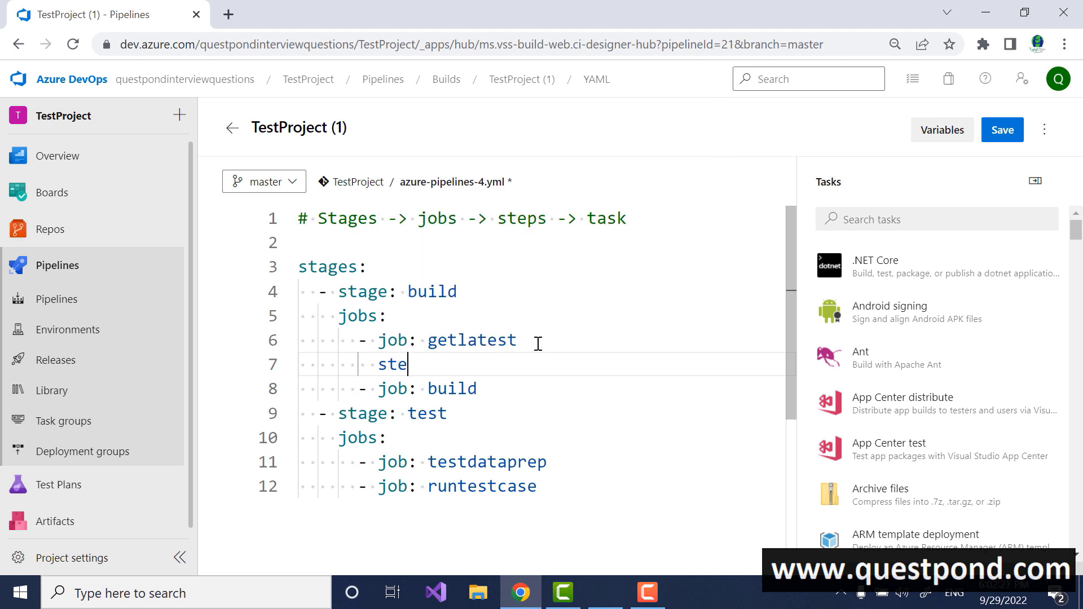
type("ps:")
type("-")
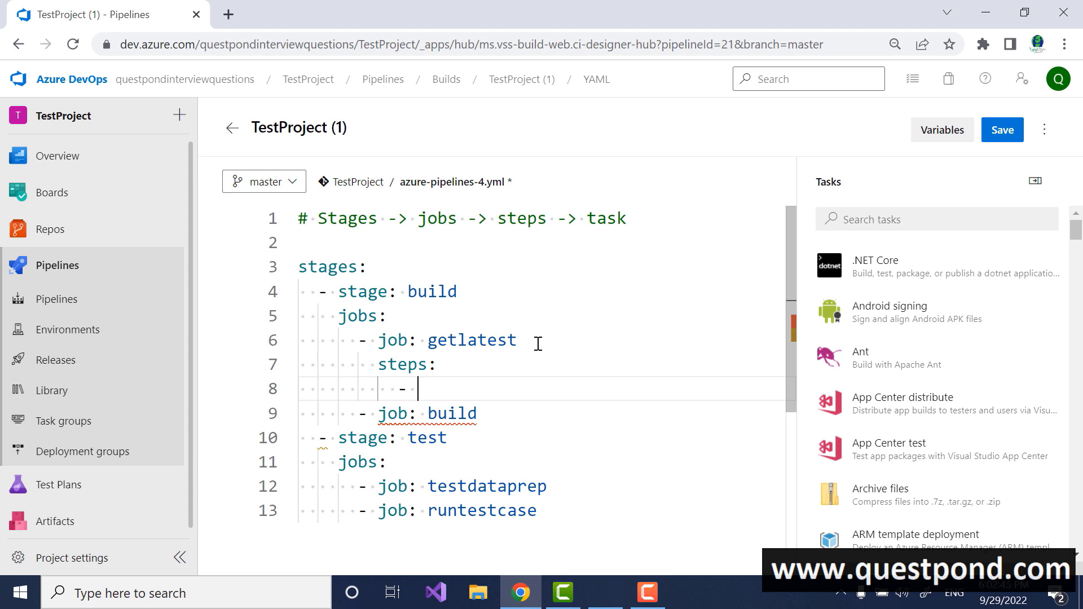
type("script:")
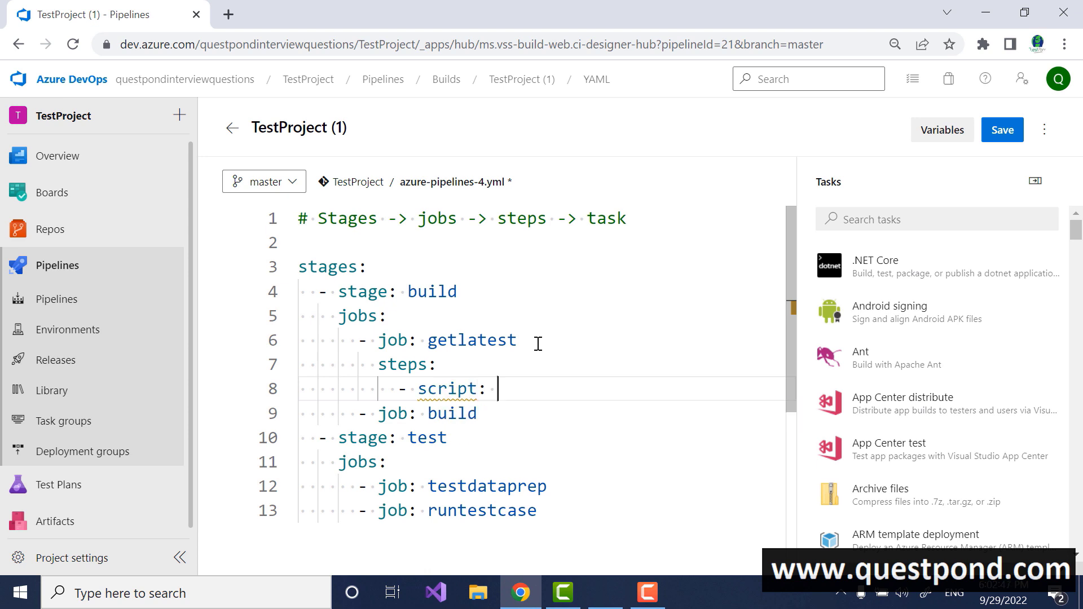
type("echo hello")
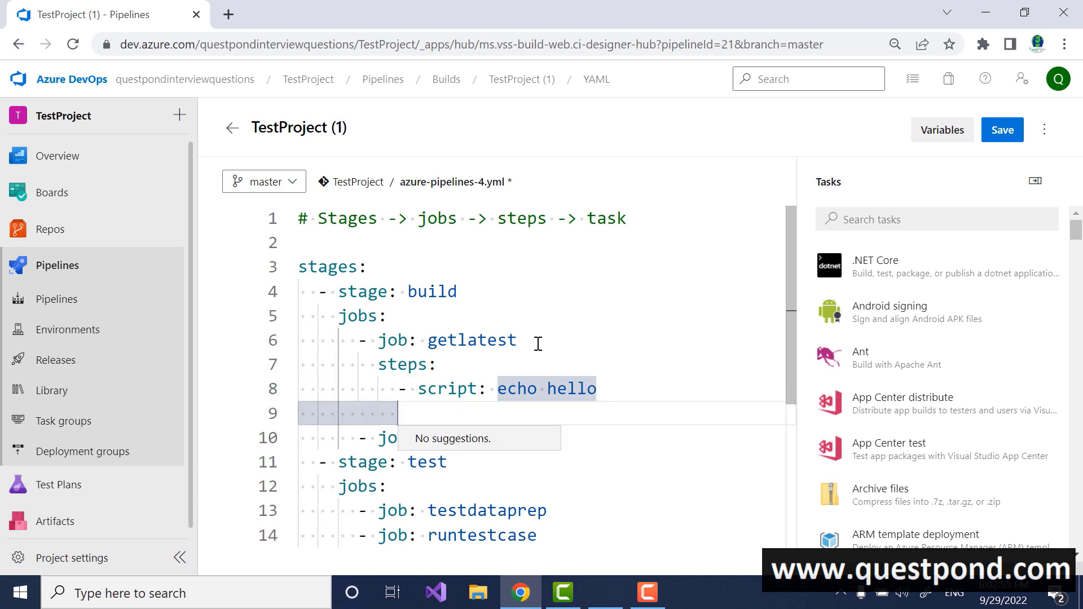
type("build")
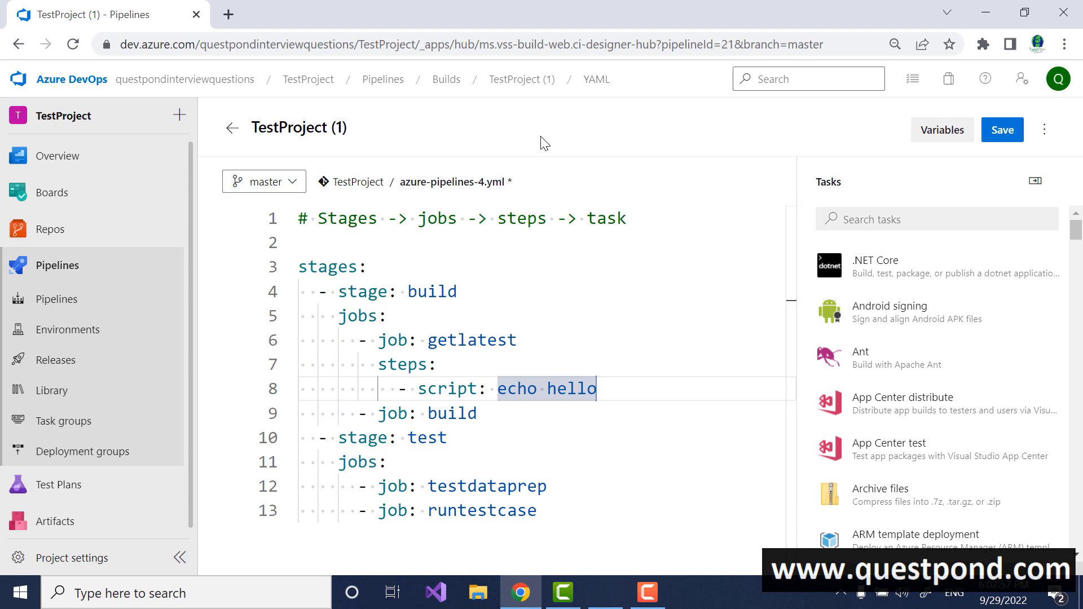
mouse_move(889, 312)
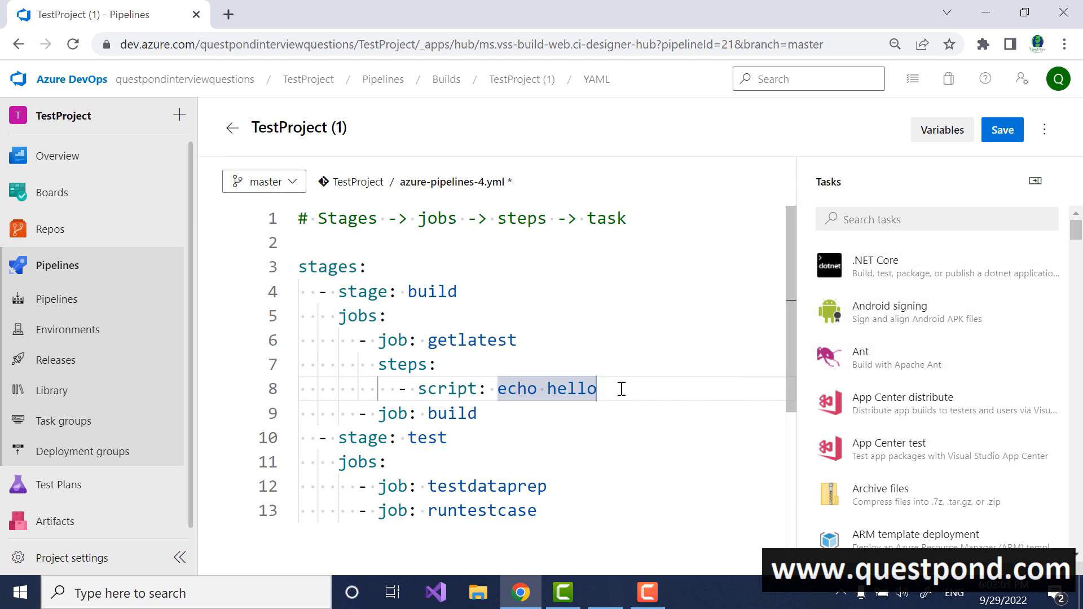
Insert a .NET Core task, remove it again, and duplicate the 'script: echo hello' line.
key("Enter")
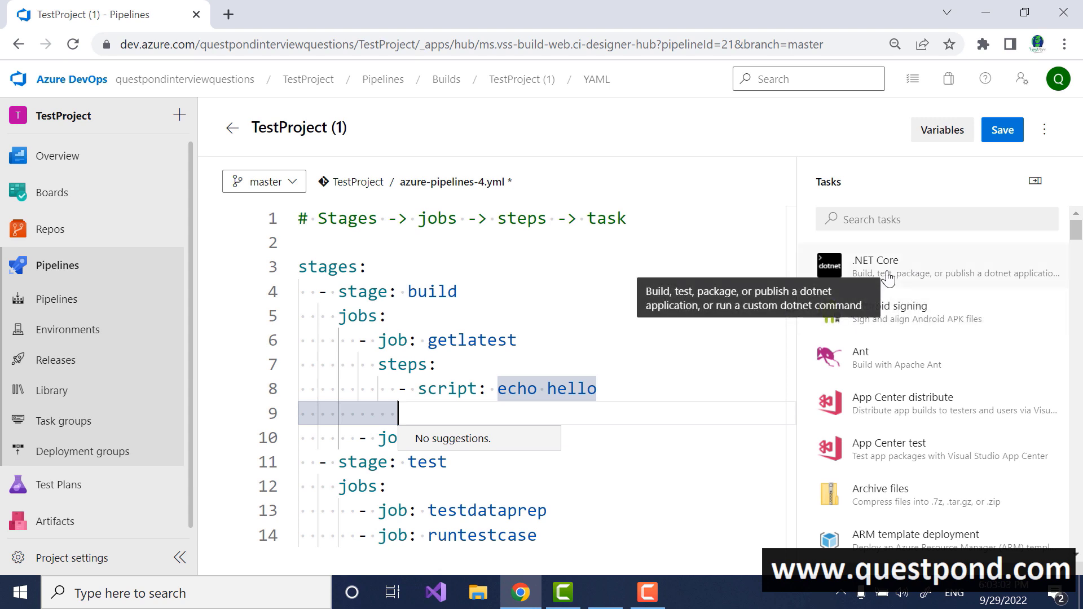
left_click(875, 266)
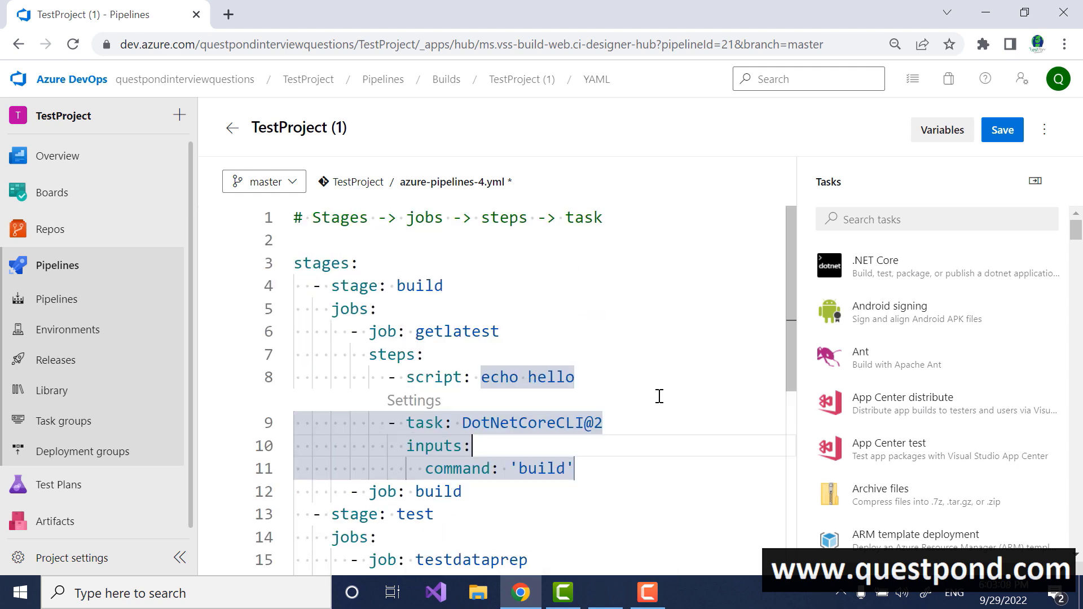
scroll("down", 3)
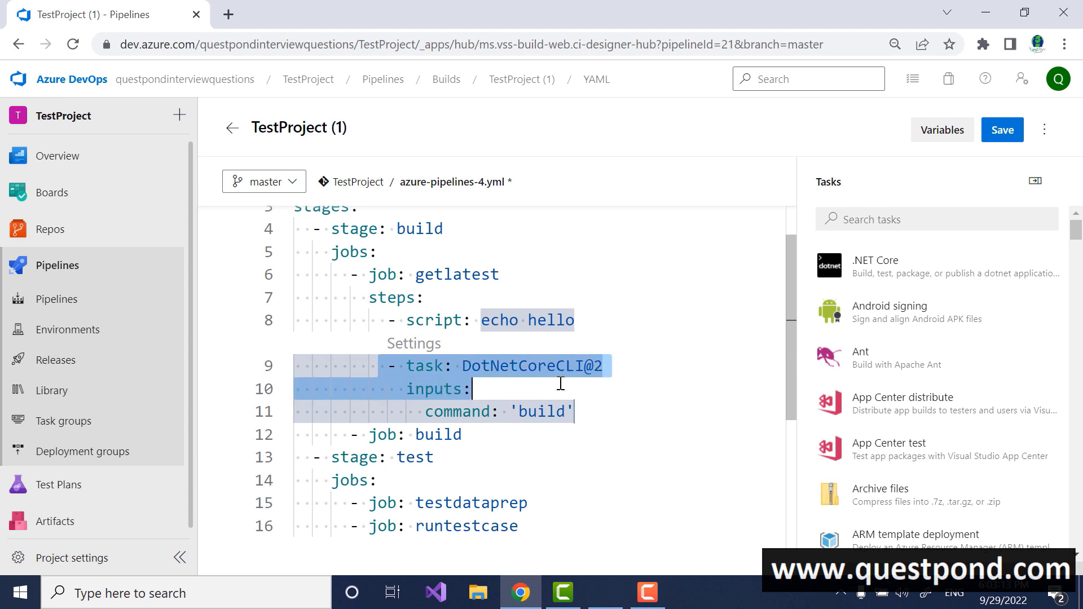
key("Delete")
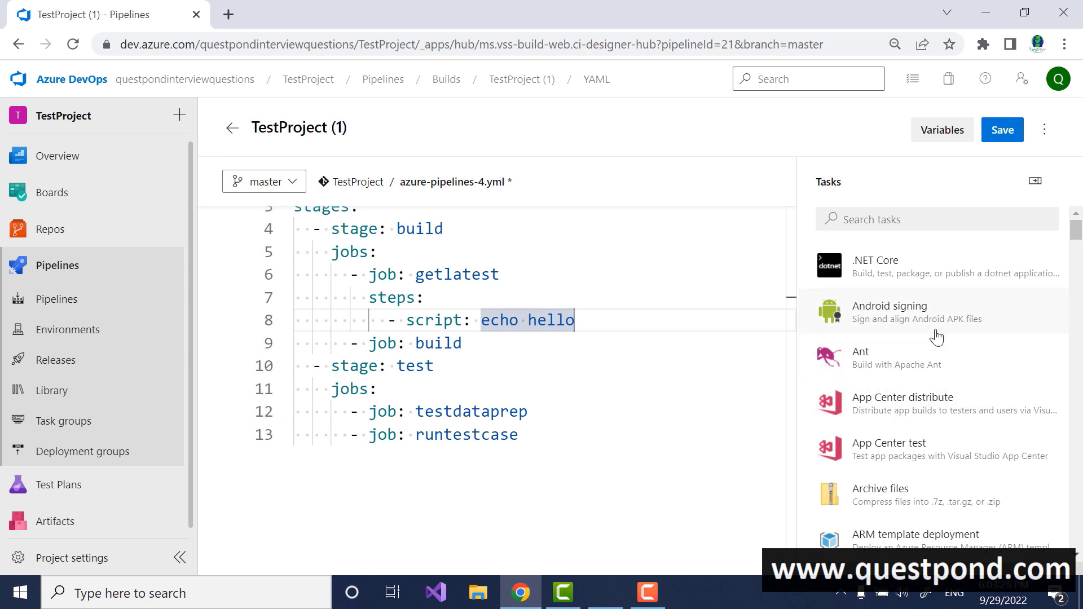
mouse_move(354, 238)
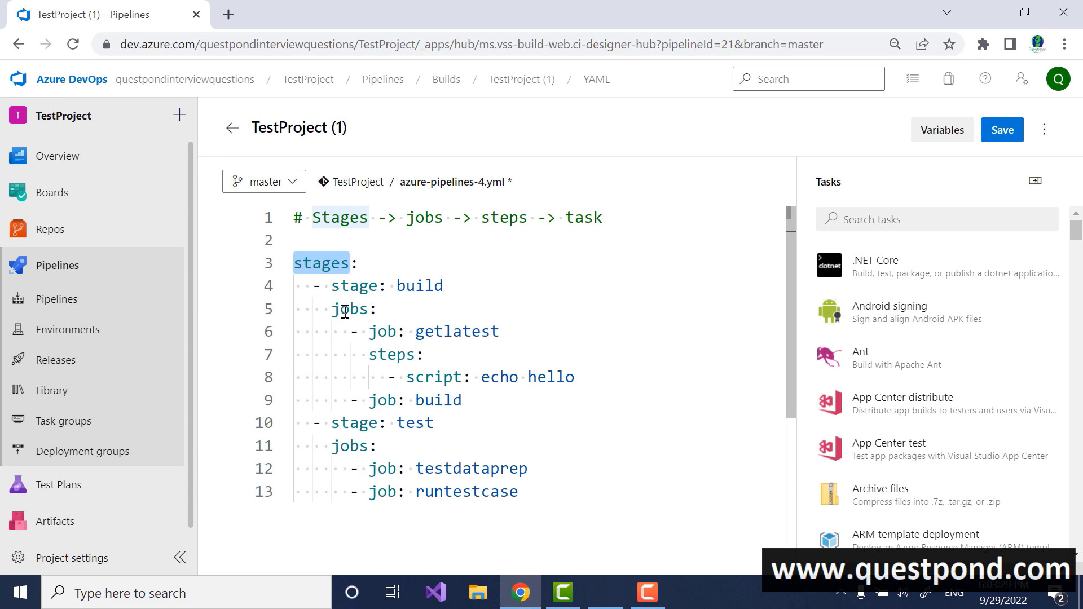
double_click(392, 354)
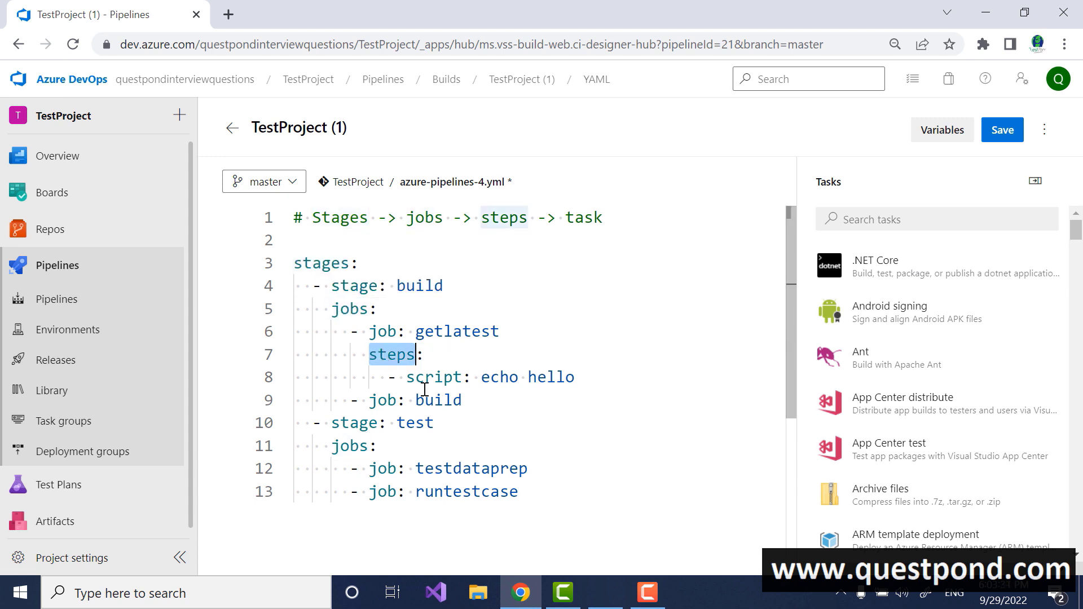
left_click(579, 378)
type("- script: echo hello")
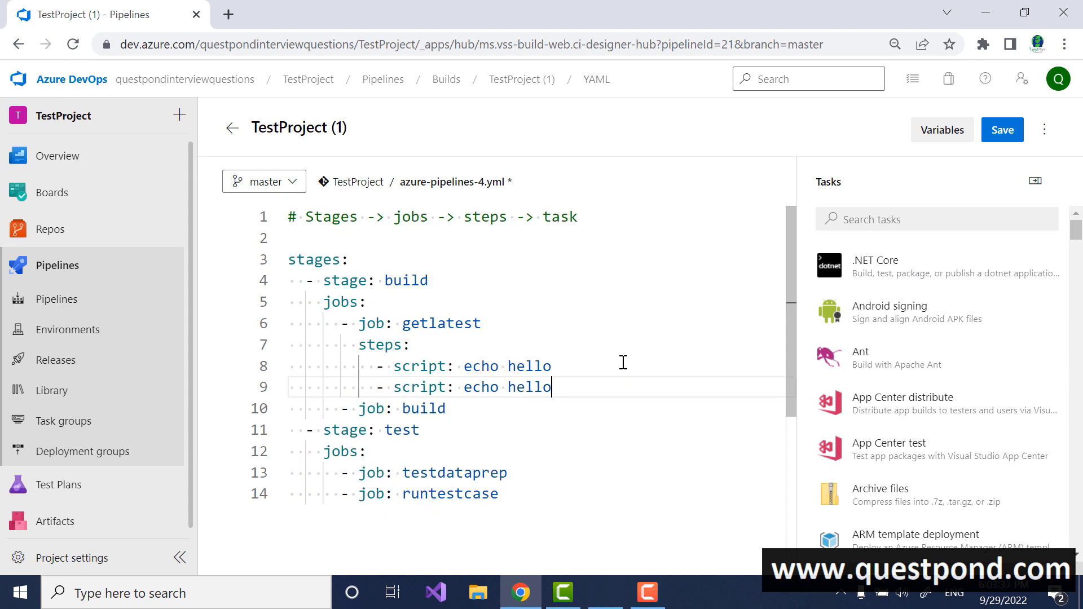
Save the YAML to master with the default commit message and run the pipeline.
left_click(1002, 129)
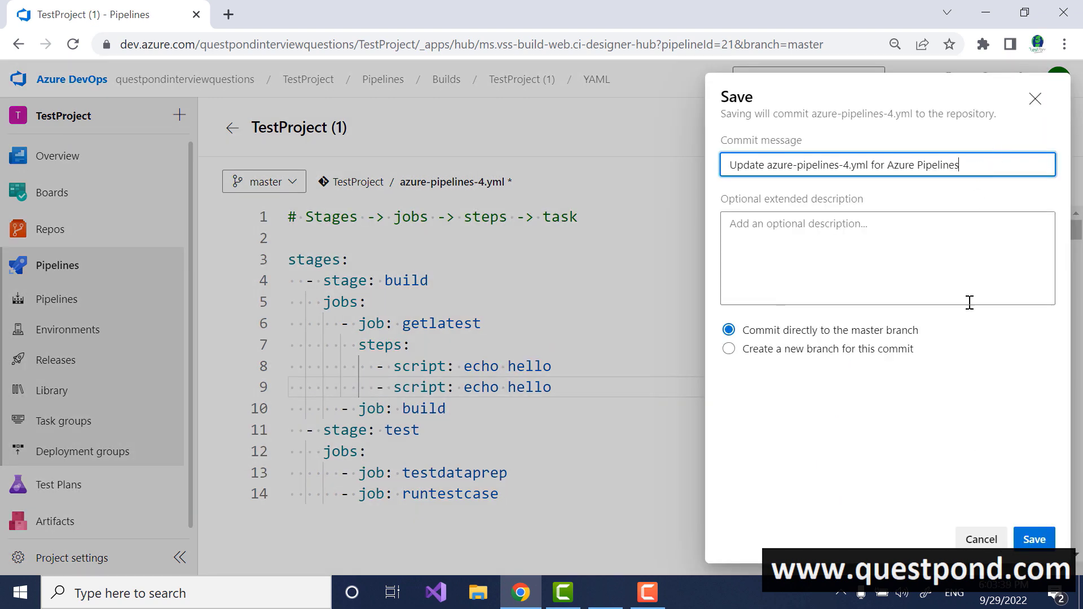
left_click(1035, 539)
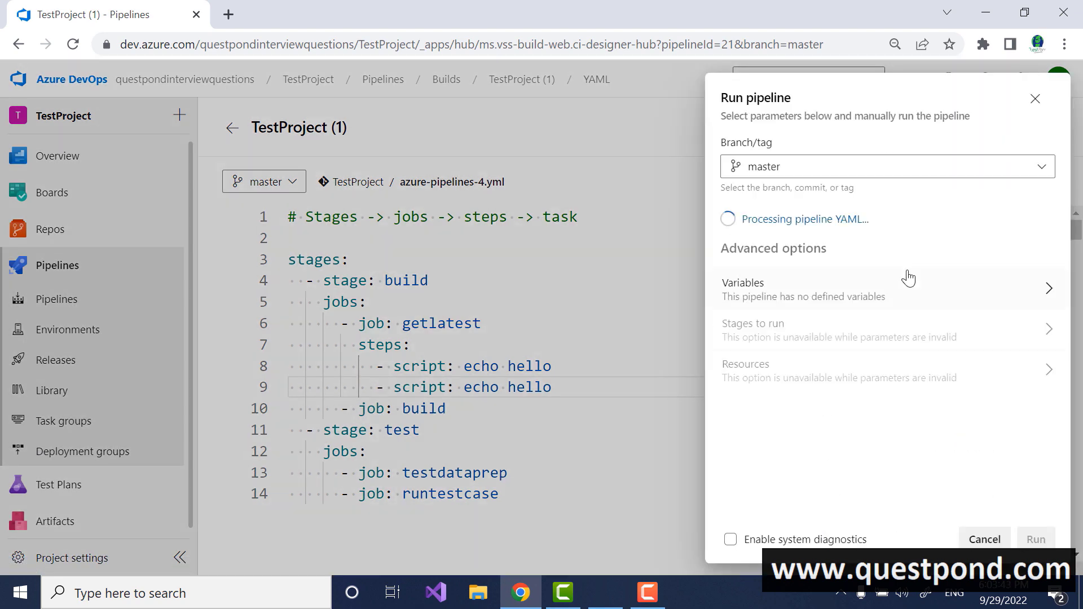
left_click(1036, 539)
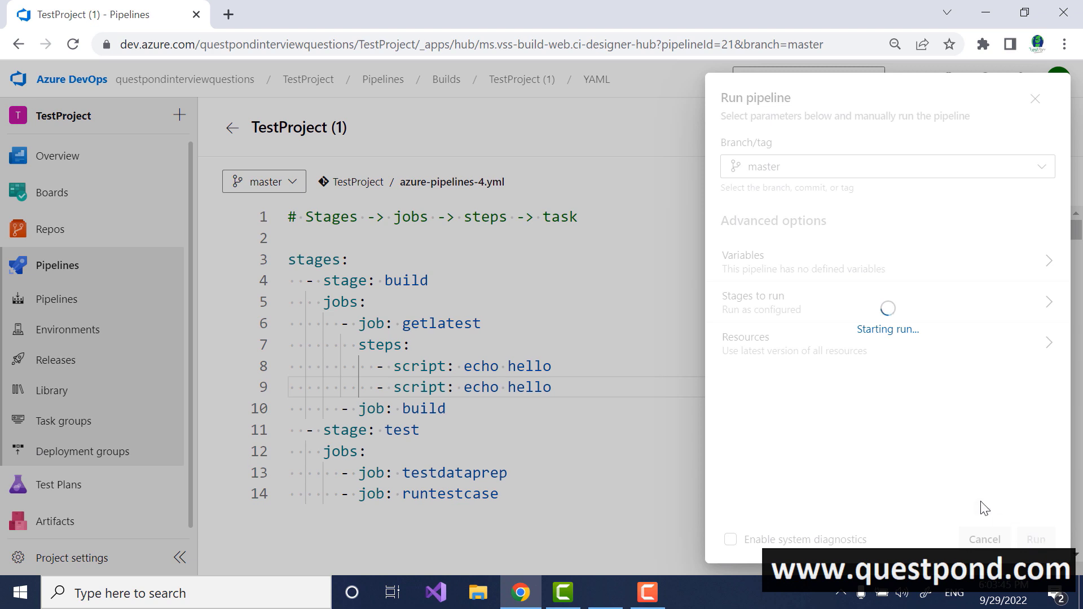
left_click(1037, 539)
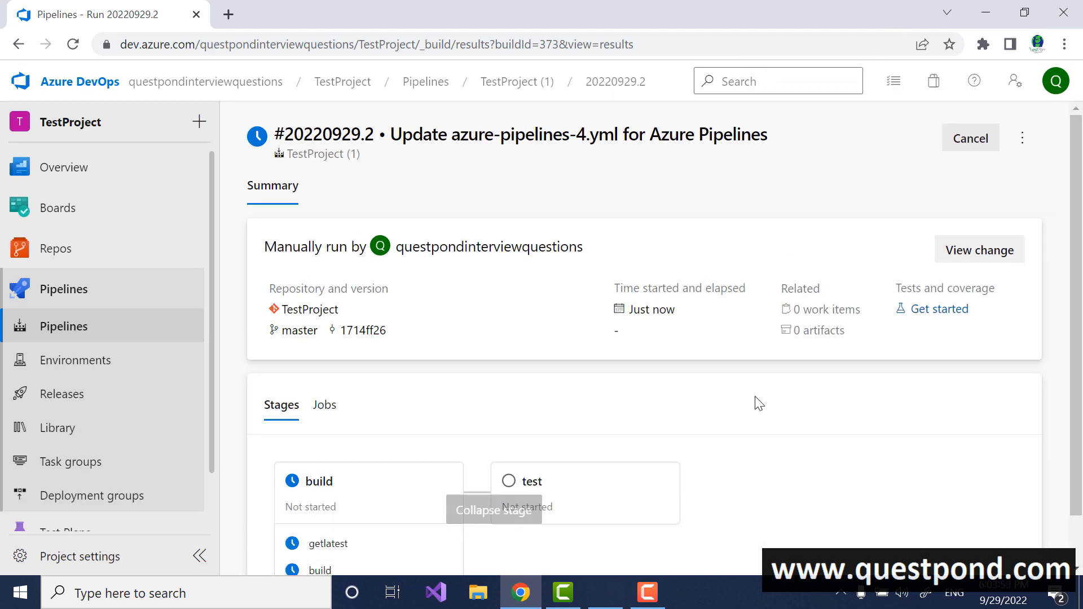
Expand the test stage's jobs on the run summary and view the getlatest job's logs.
scroll("down", 3)
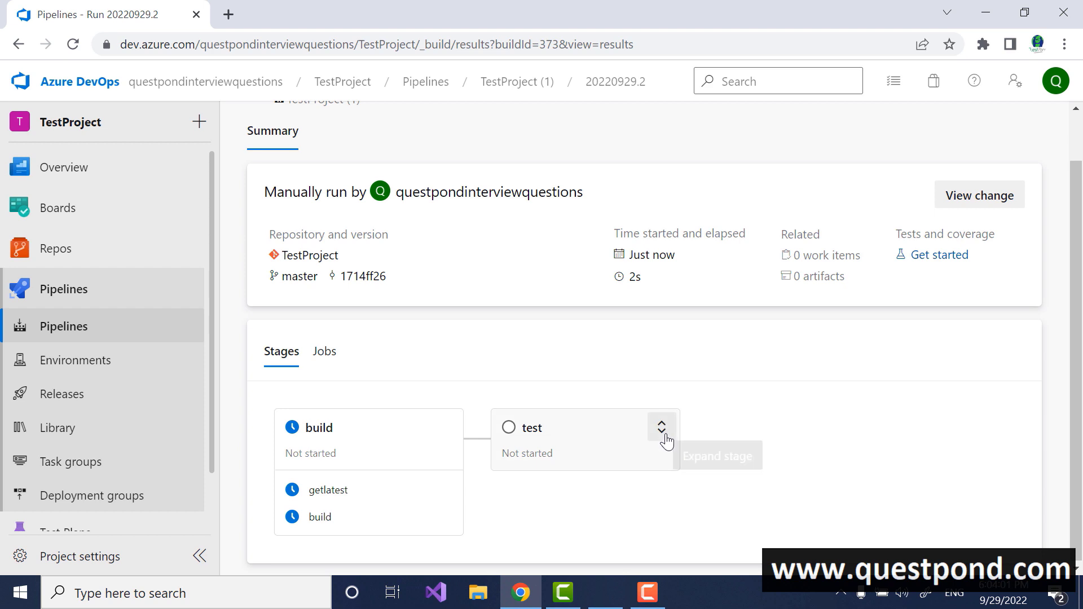
left_click(662, 428)
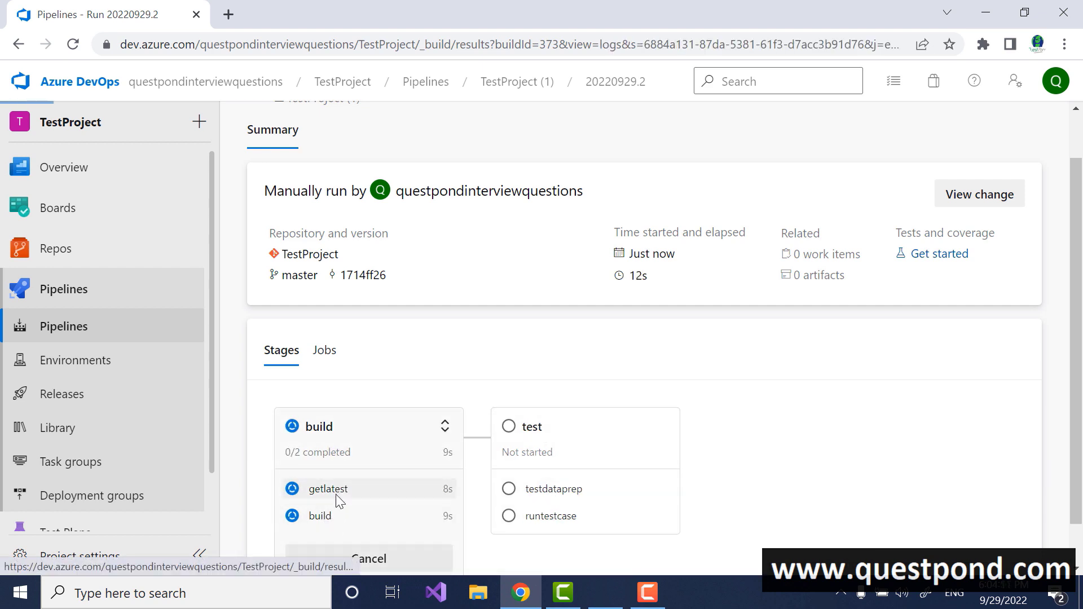
left_click(327, 489)
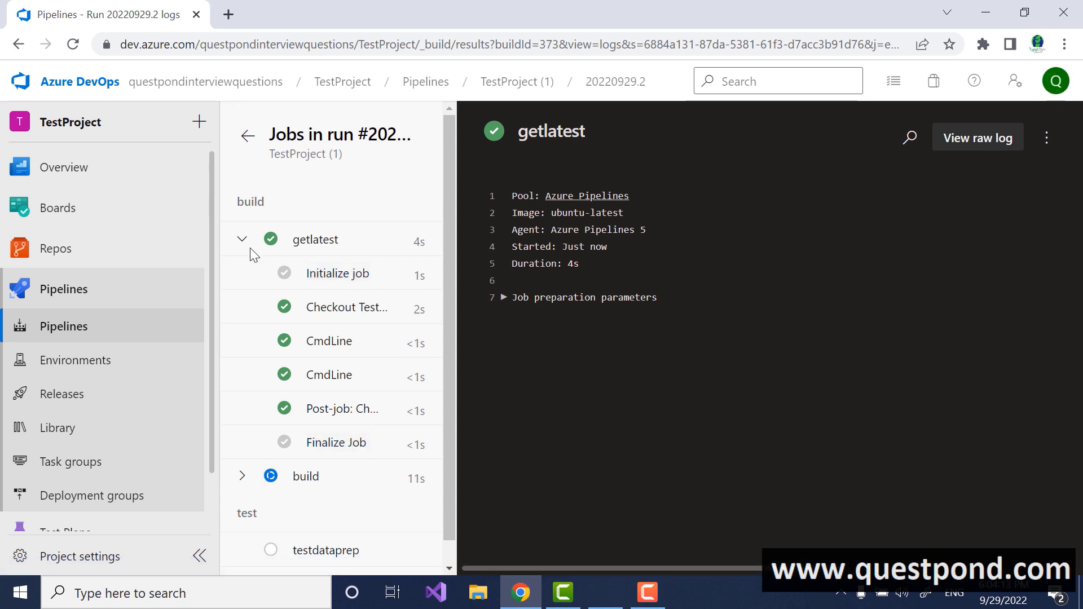
Collapse and re-expand the getlatest job, then view the first CmdLine step's output.
left_click(242, 239)
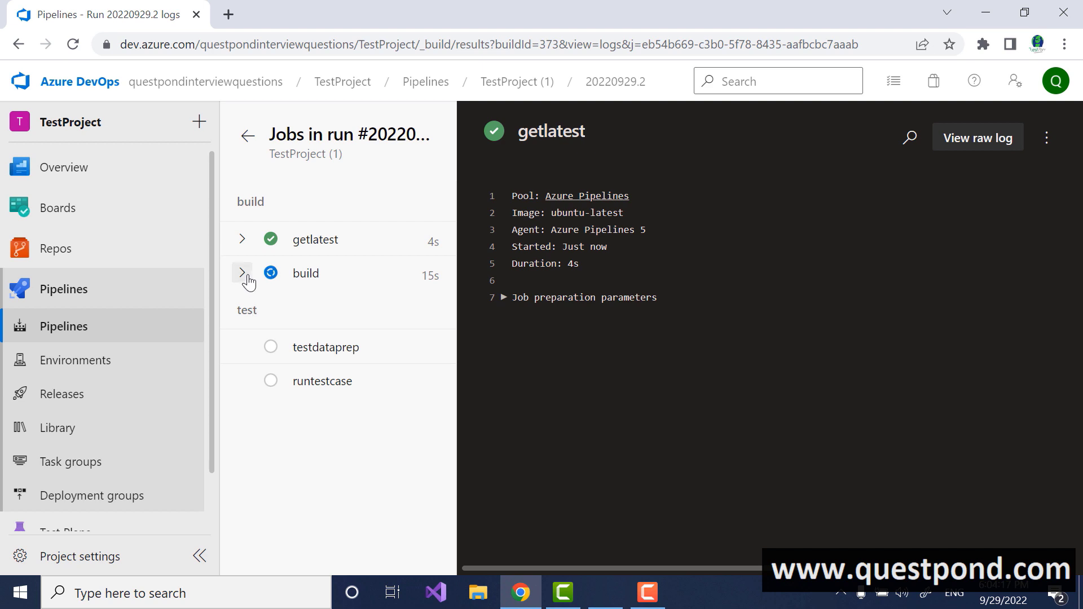
left_click(242, 240)
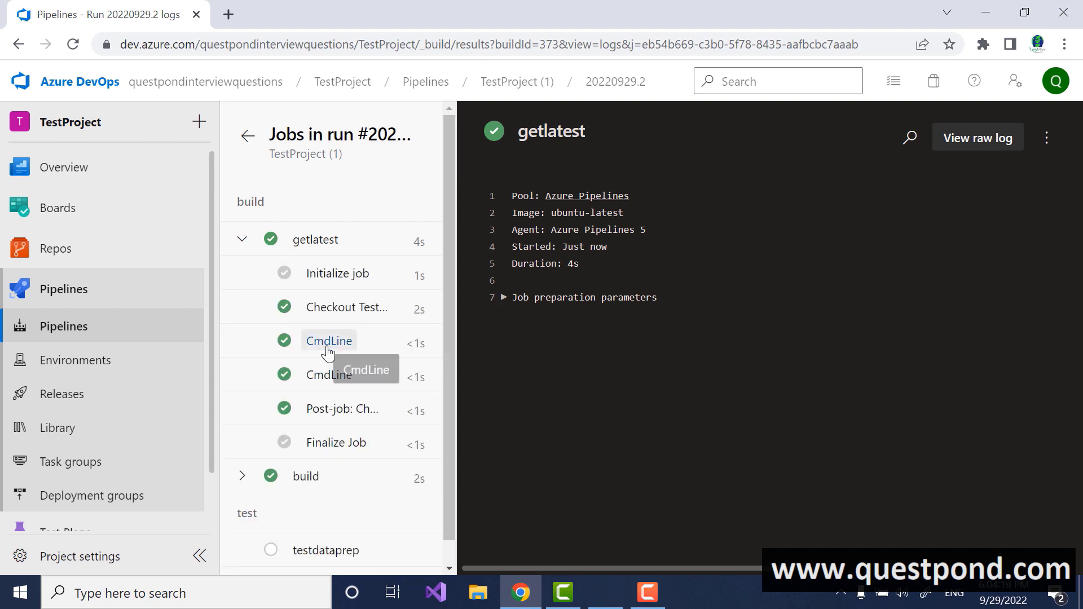
left_click(328, 340)
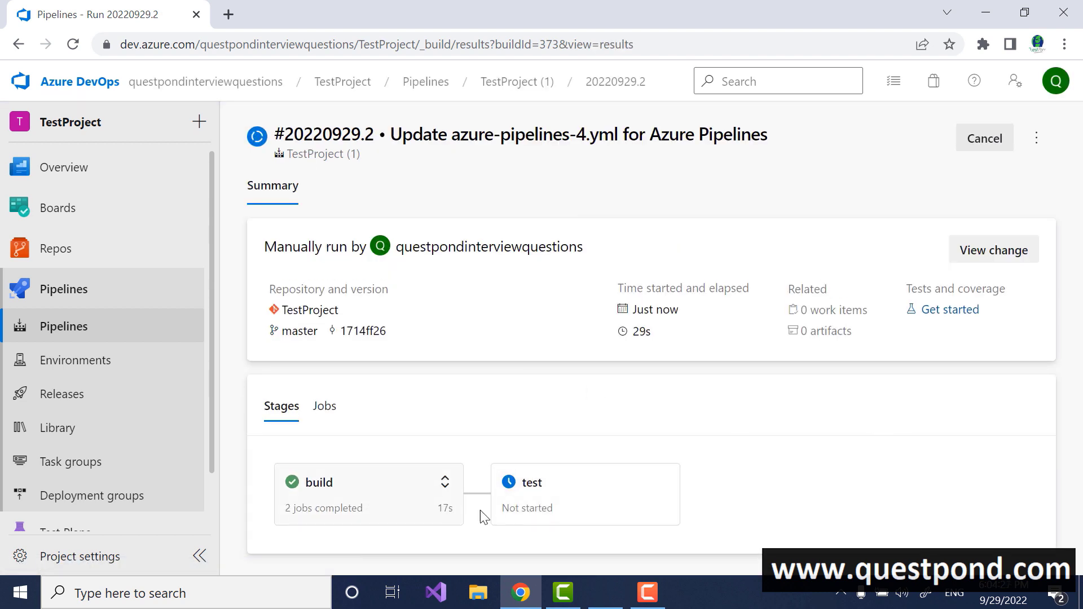
Expand the build stage's jobs, then return to the recent pipelines list.
left_click(445, 482)
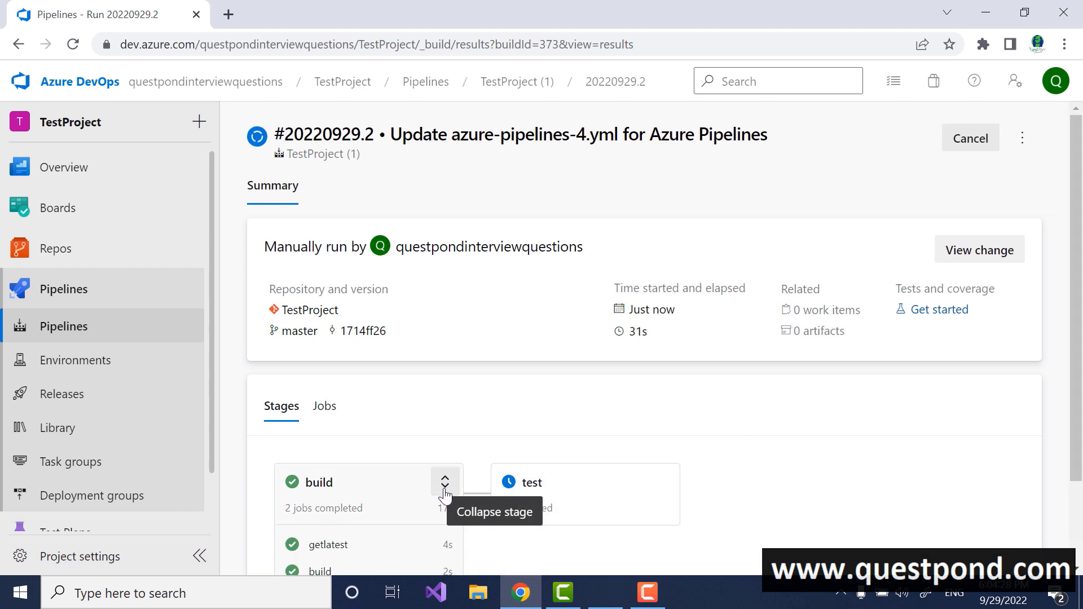
scroll("down", 3)
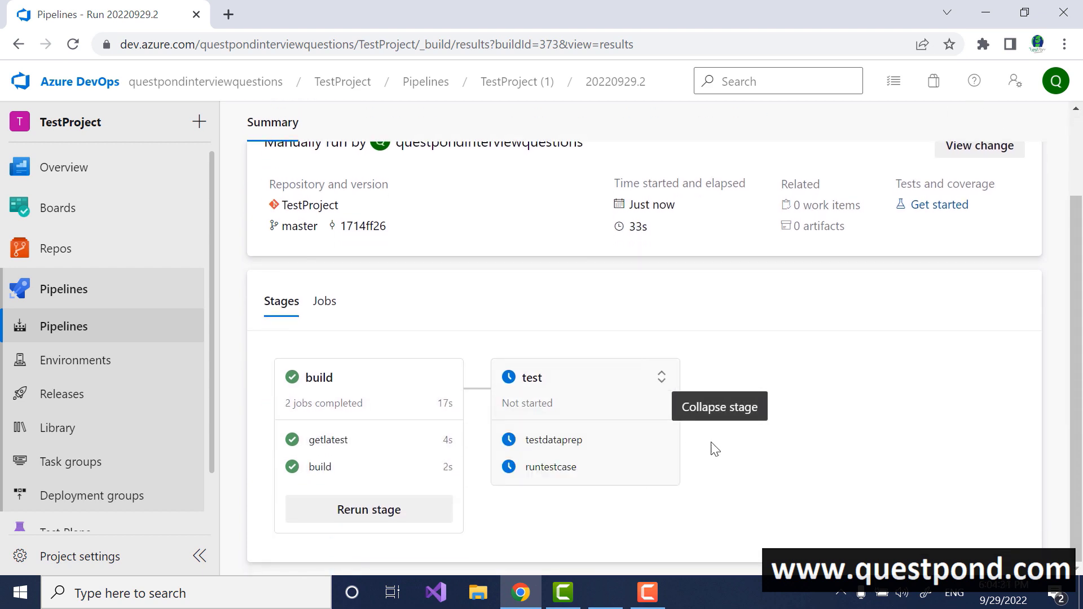
mouse_move(659, 428)
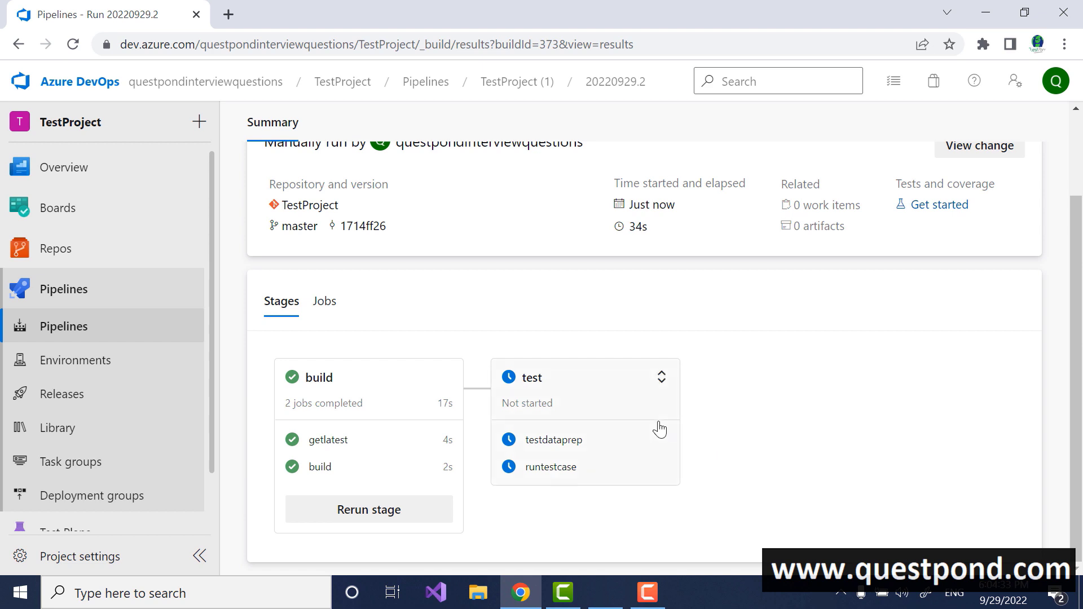
mouse_move(641, 417)
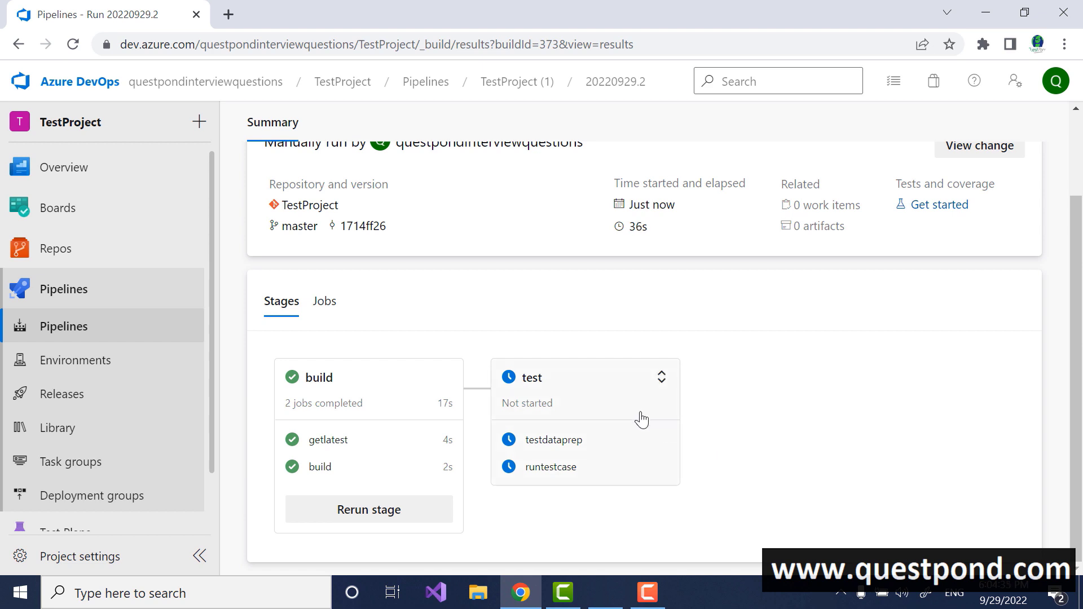
mouse_move(646, 424)
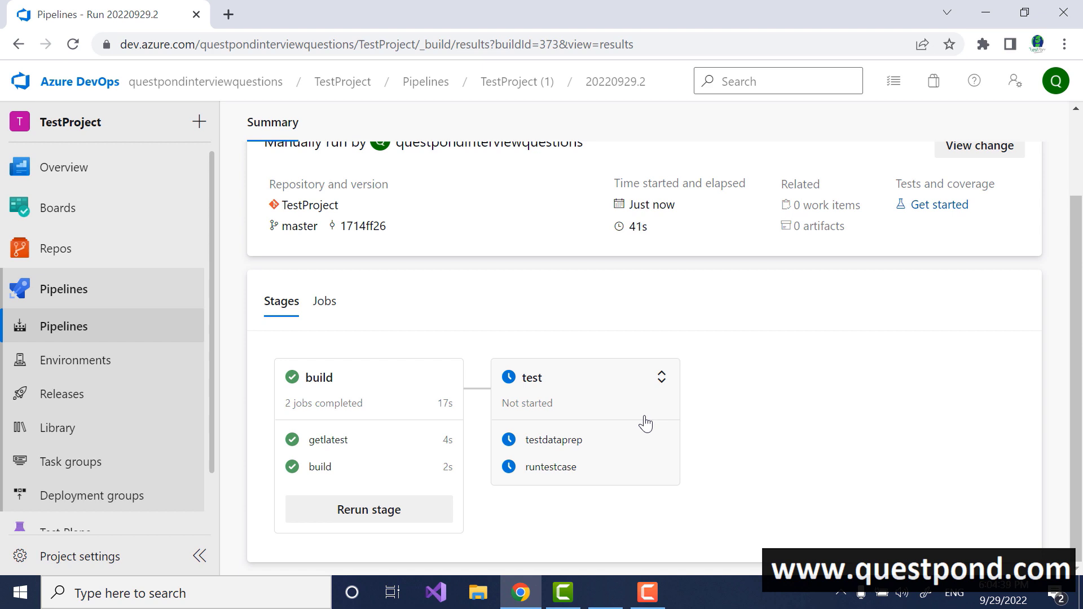
left_click(63, 289)
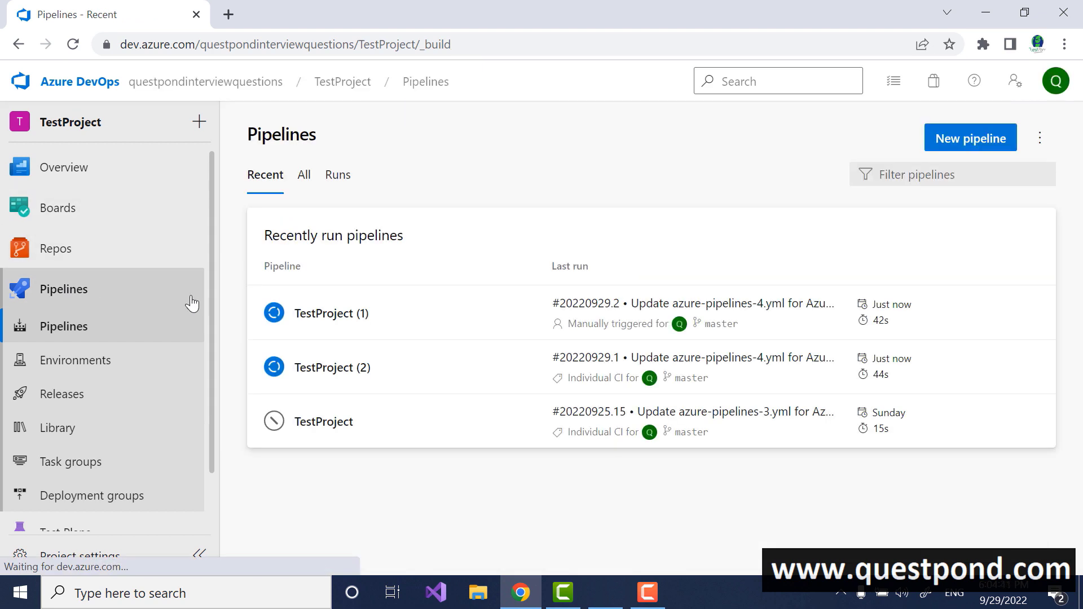
Edit azure-pipelines-4.yml of TestProject (1) and highlight the jobs keyword in the comment line.
left_click(331, 313)
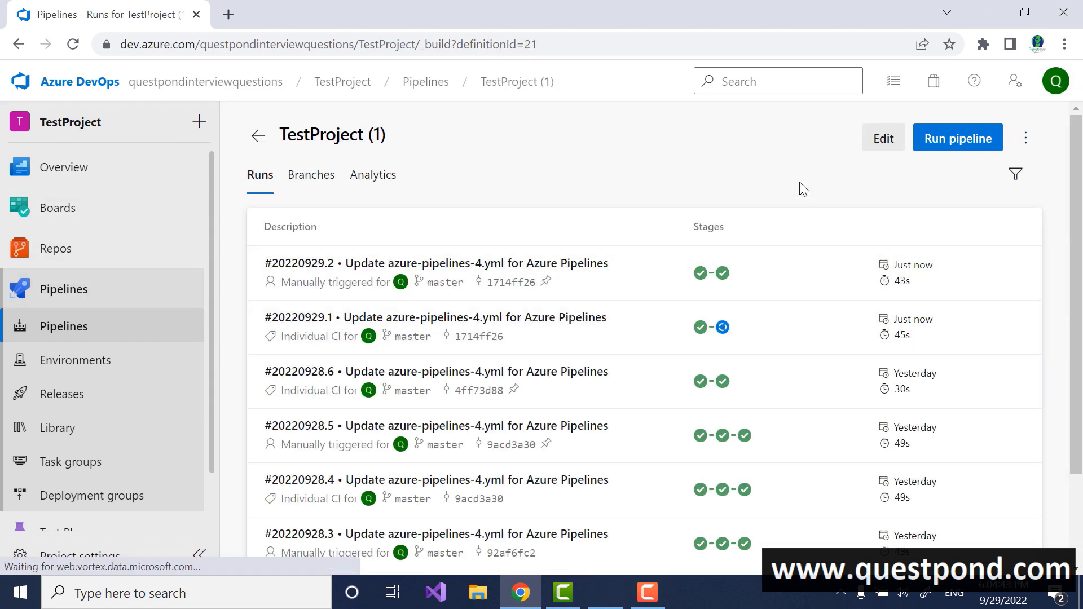
left_click(884, 137)
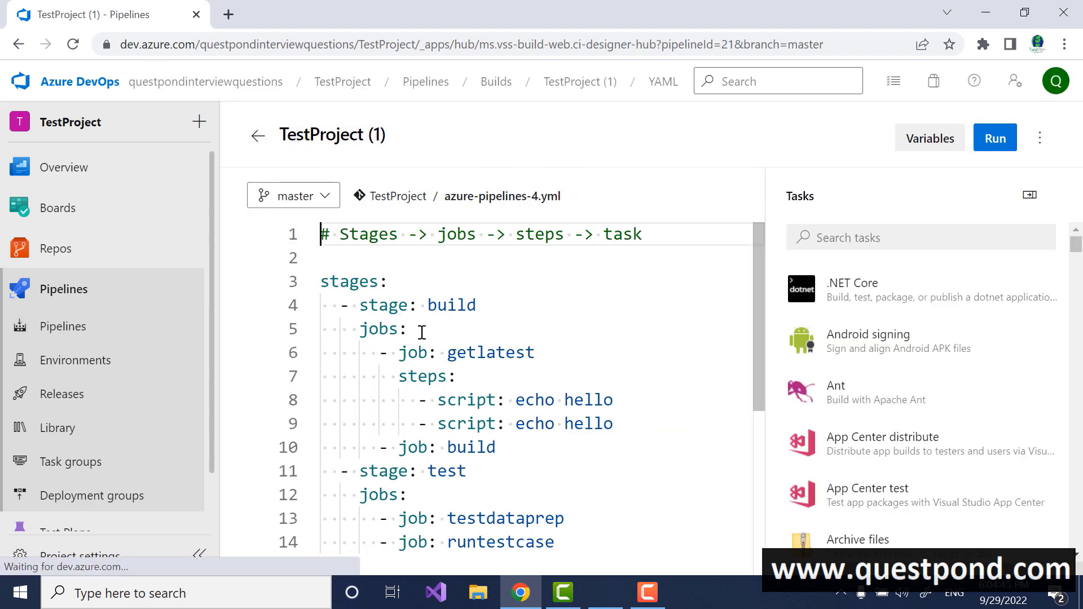
double_click(456, 234)
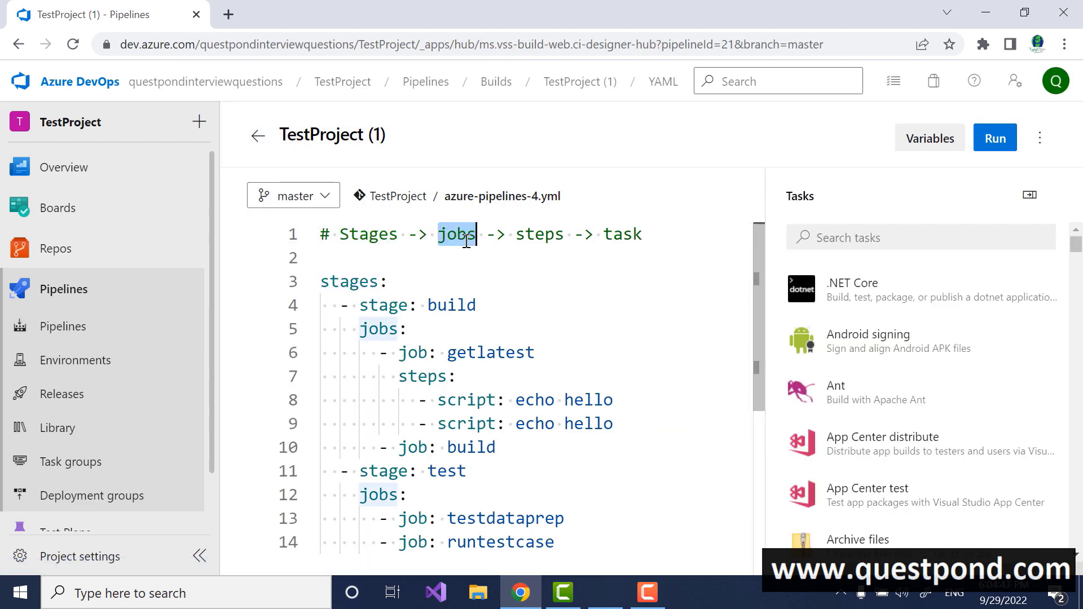
double_click(623, 234)
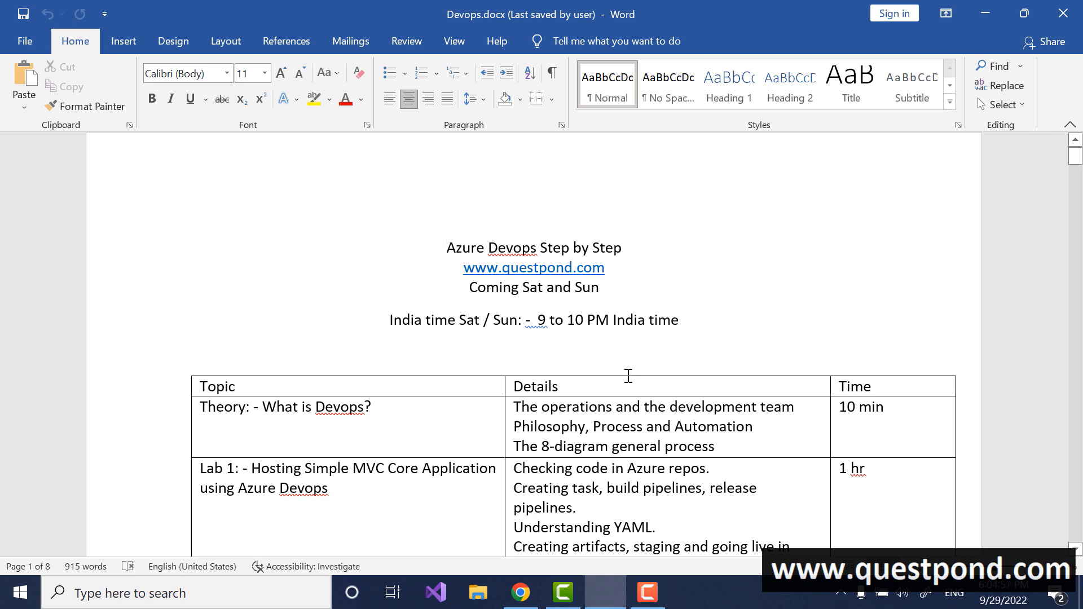
mouse_move(520, 590)
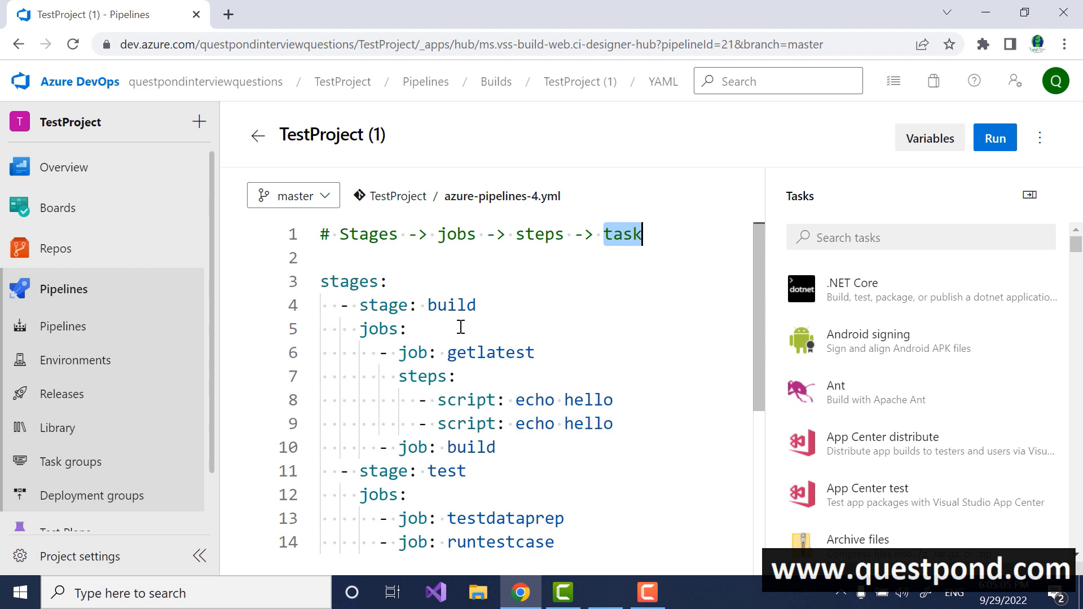
Highlight 'job' on the getlatest line, then switch to Devops.docx in Word and scroll its lab table.
double_click(414, 353)
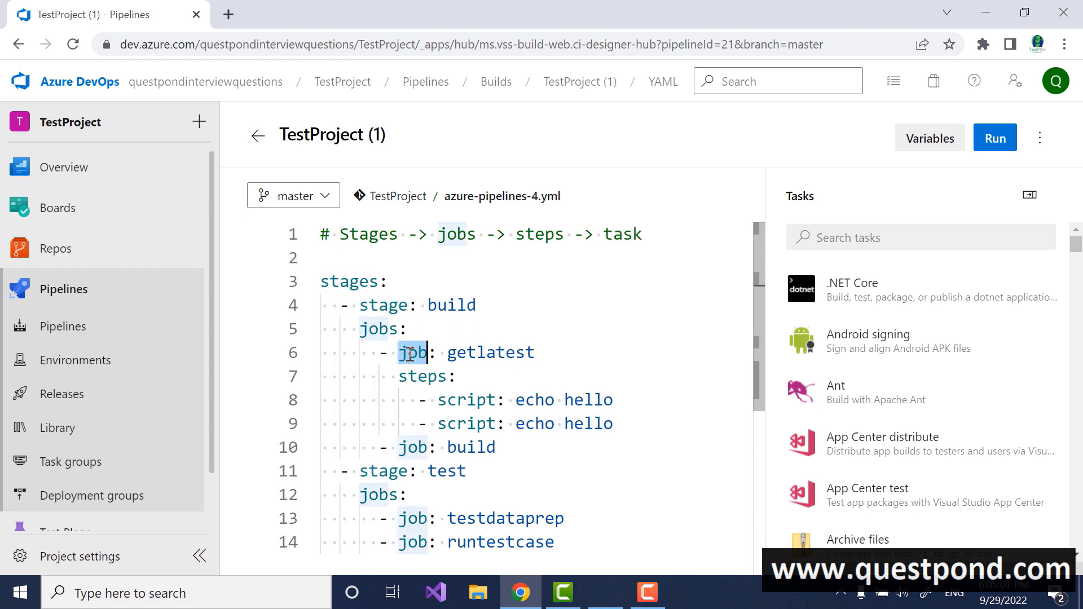
left_click(597, 377)
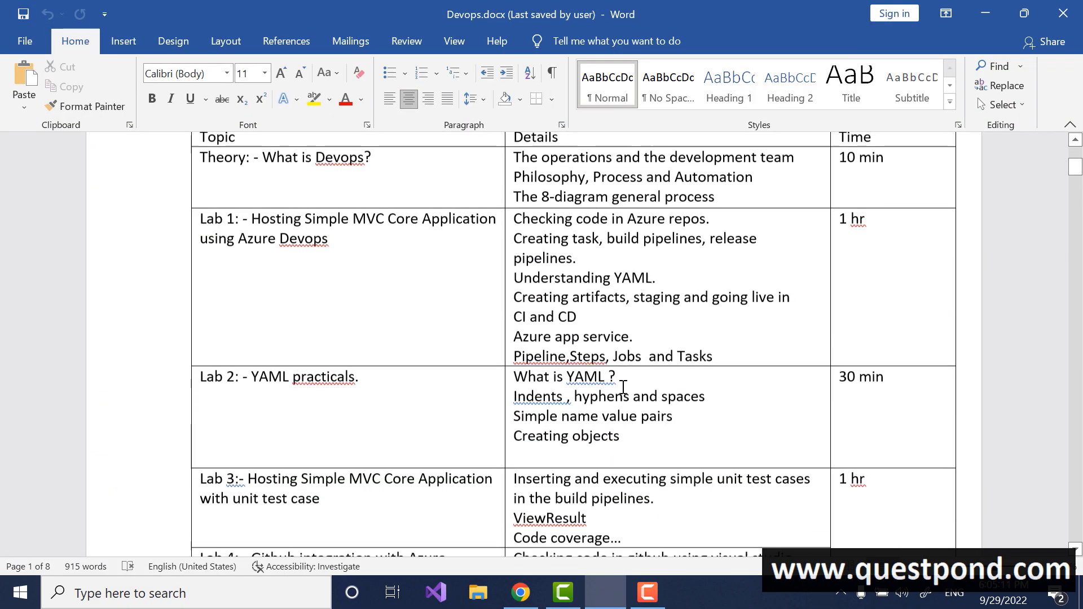
scroll("down", 3)
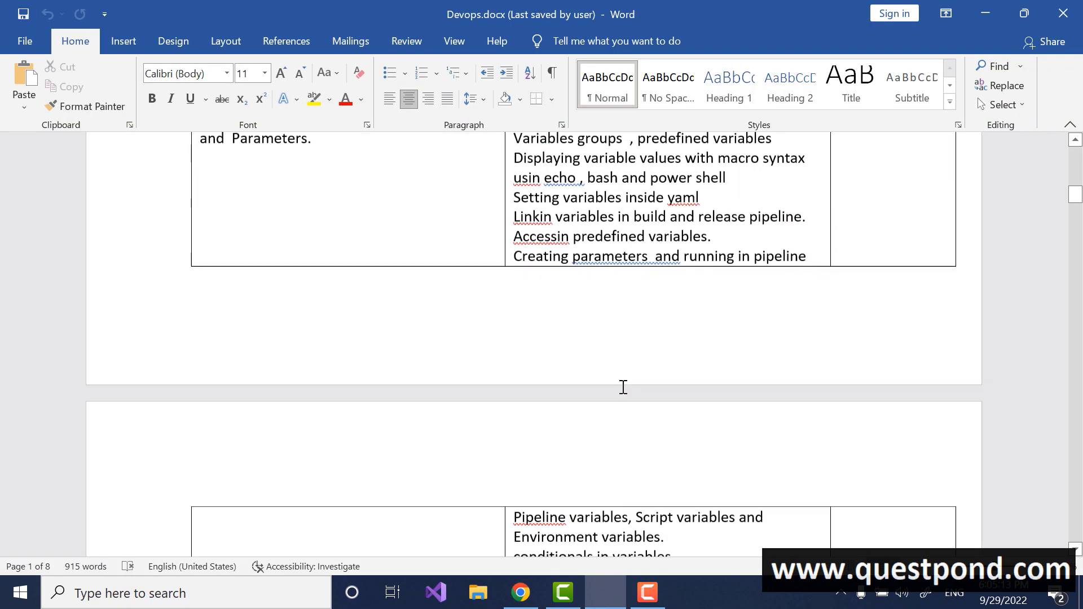
scroll("down", 3)
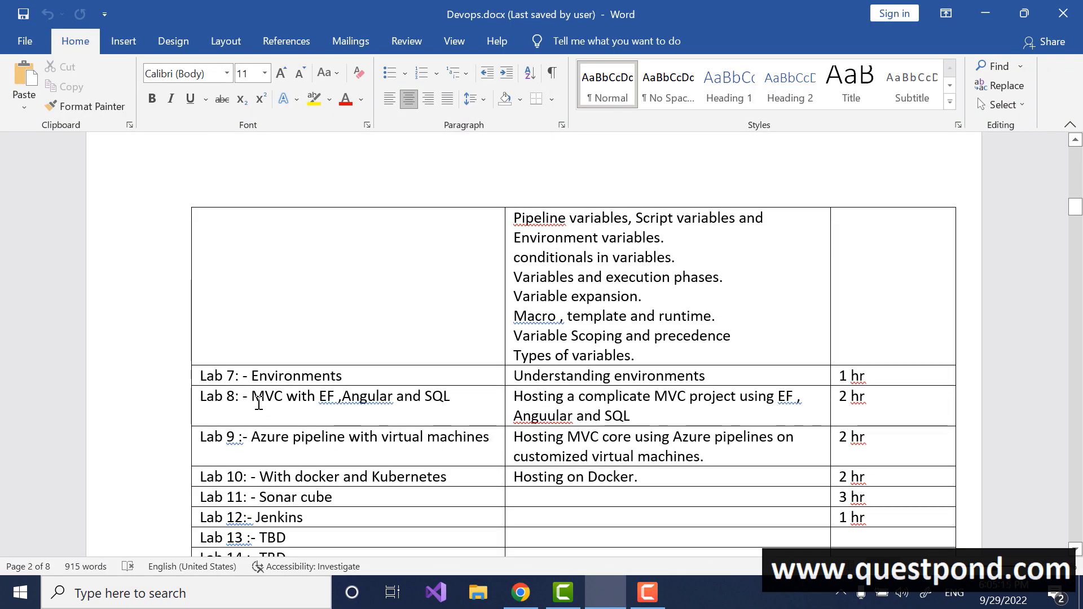
Select a word in the Lab 8 row and continue scrolling through the labs toward the variable groups note.
double_click(325, 396)
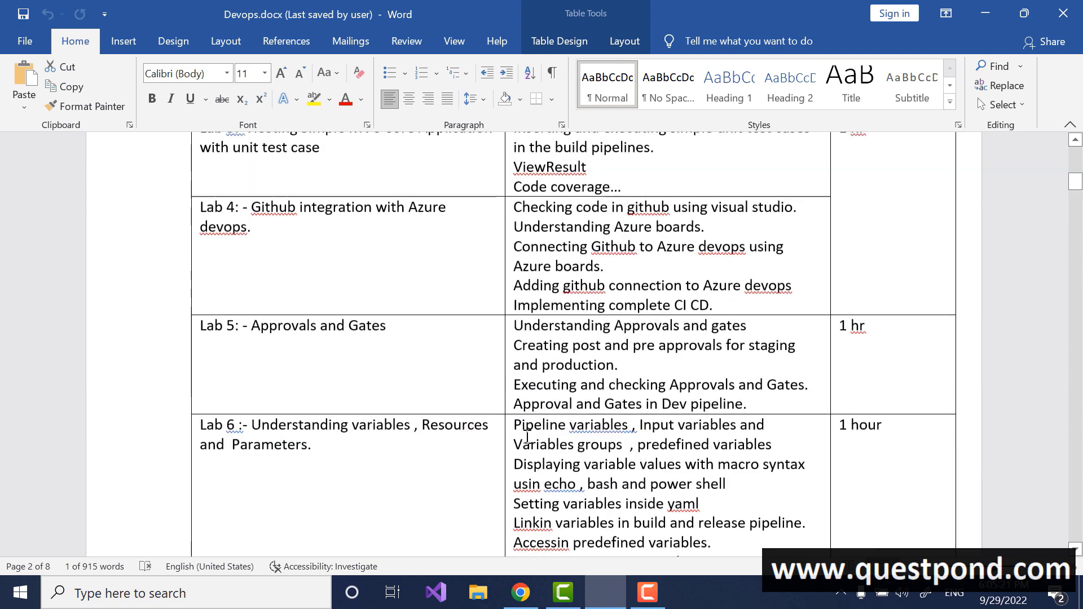
scroll("down", 3)
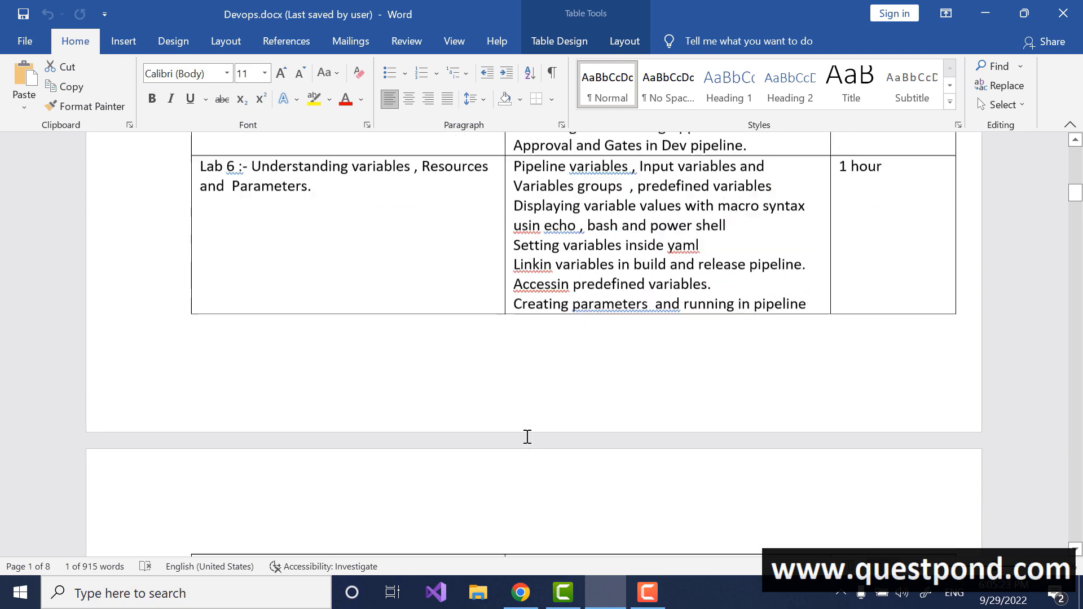
scroll("down", 3)
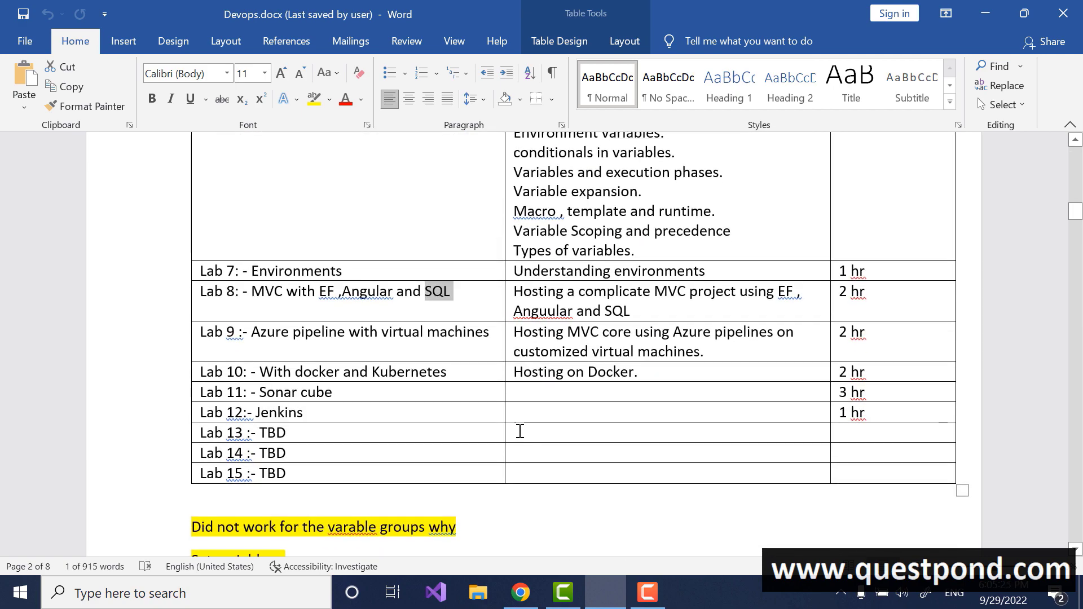